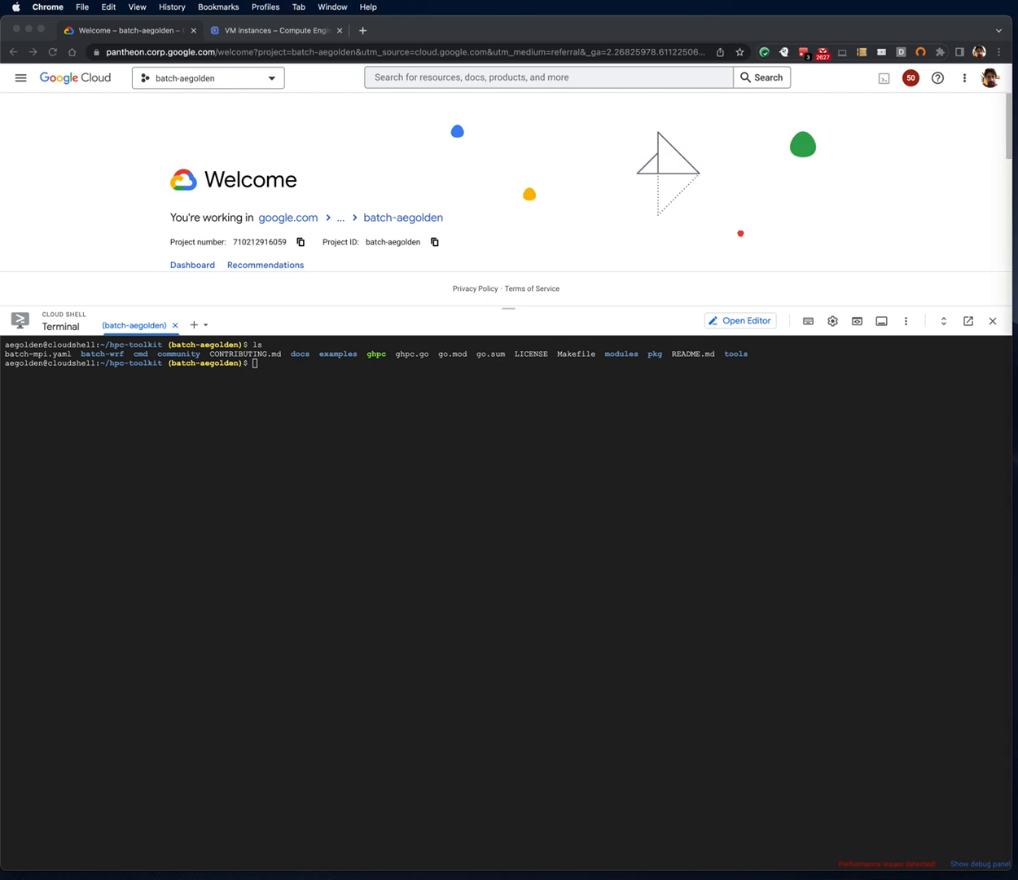
- Generate the batch-wrf deployment from batch-mpi.yaml with project_id batch-aegolden
click(595, 416)
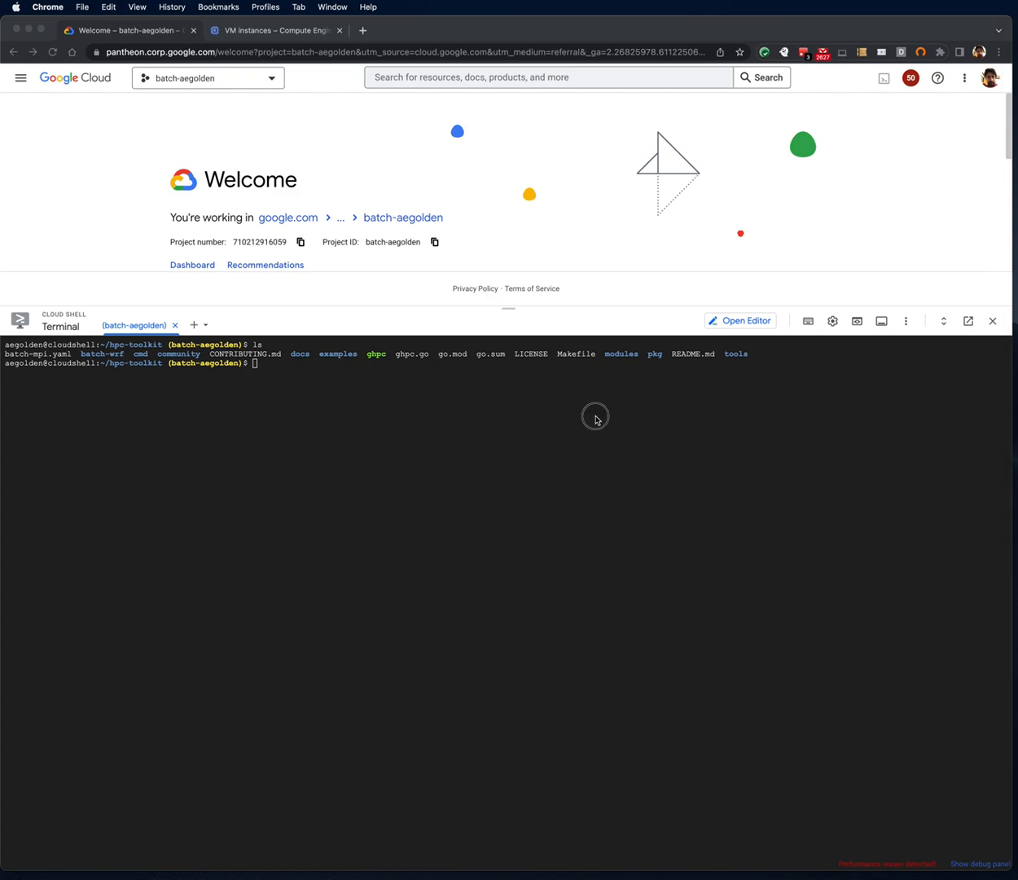
text(./ghpc create batch-mpi.yaml -w --vars project_id=batch-aegolden)
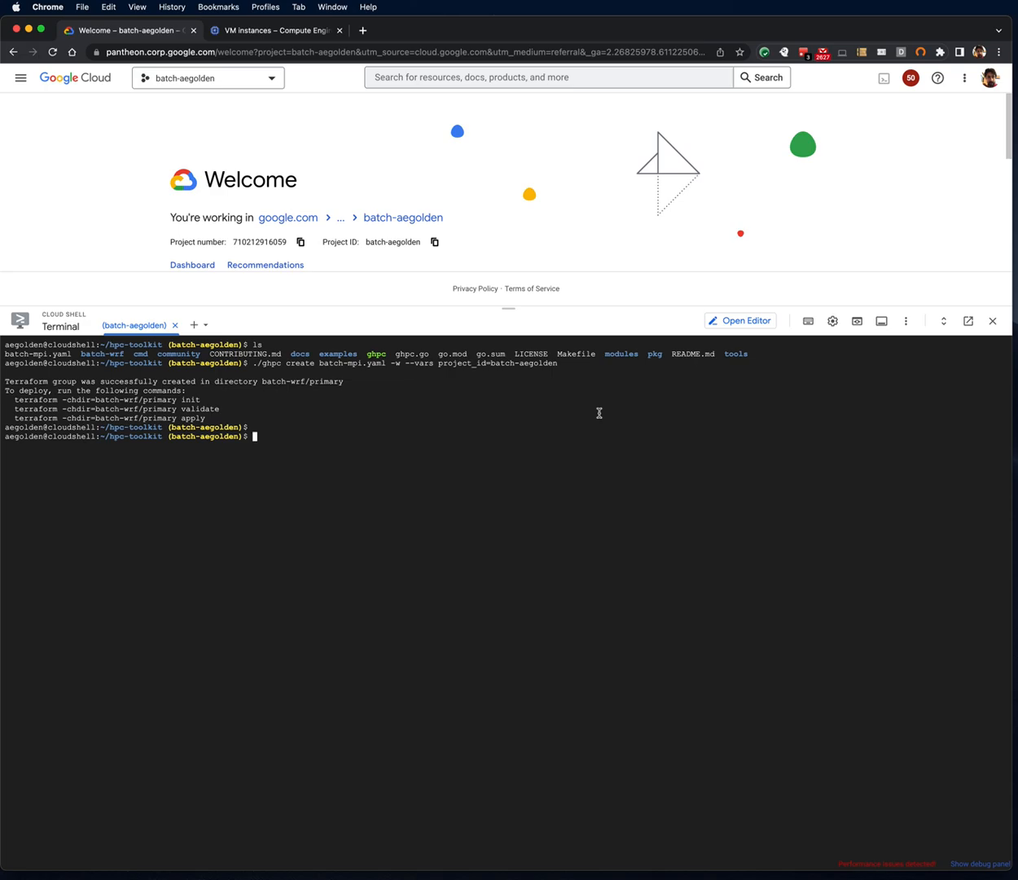
text(vi)
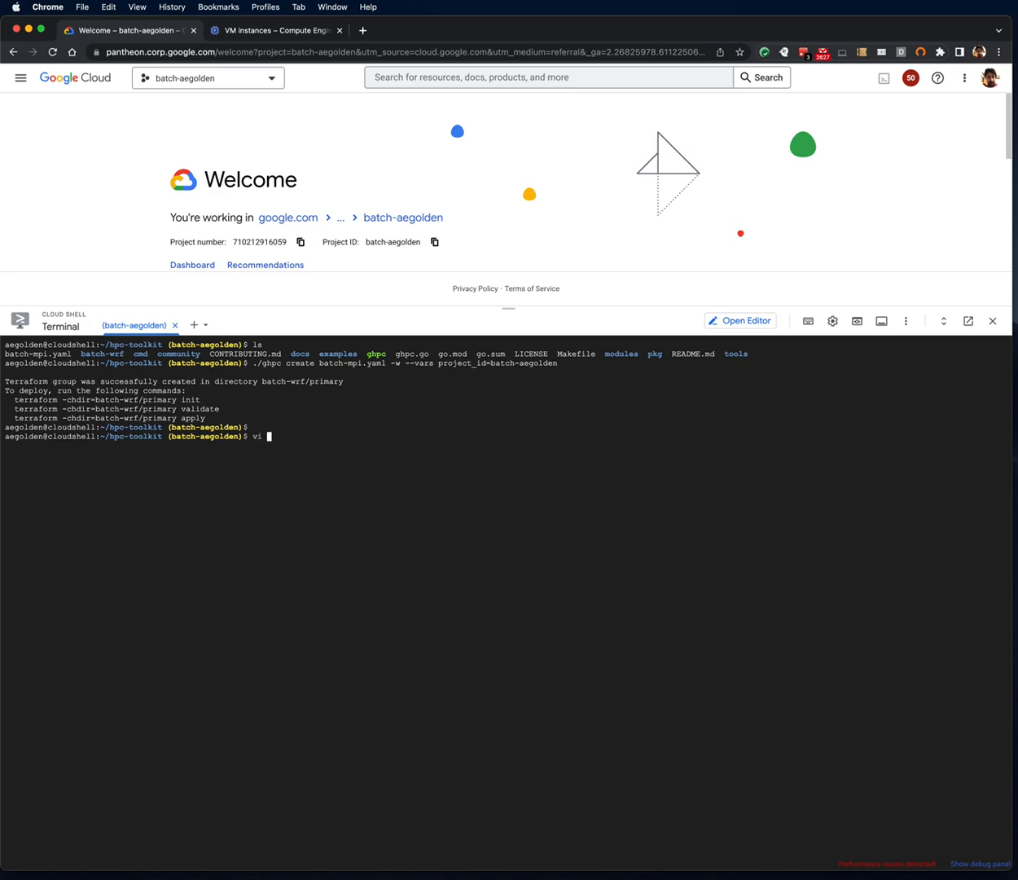
- Open batch-mpi.yaml in vi and scroll to the Spack environments and WRF specs
text(batch-mpi.yaml)
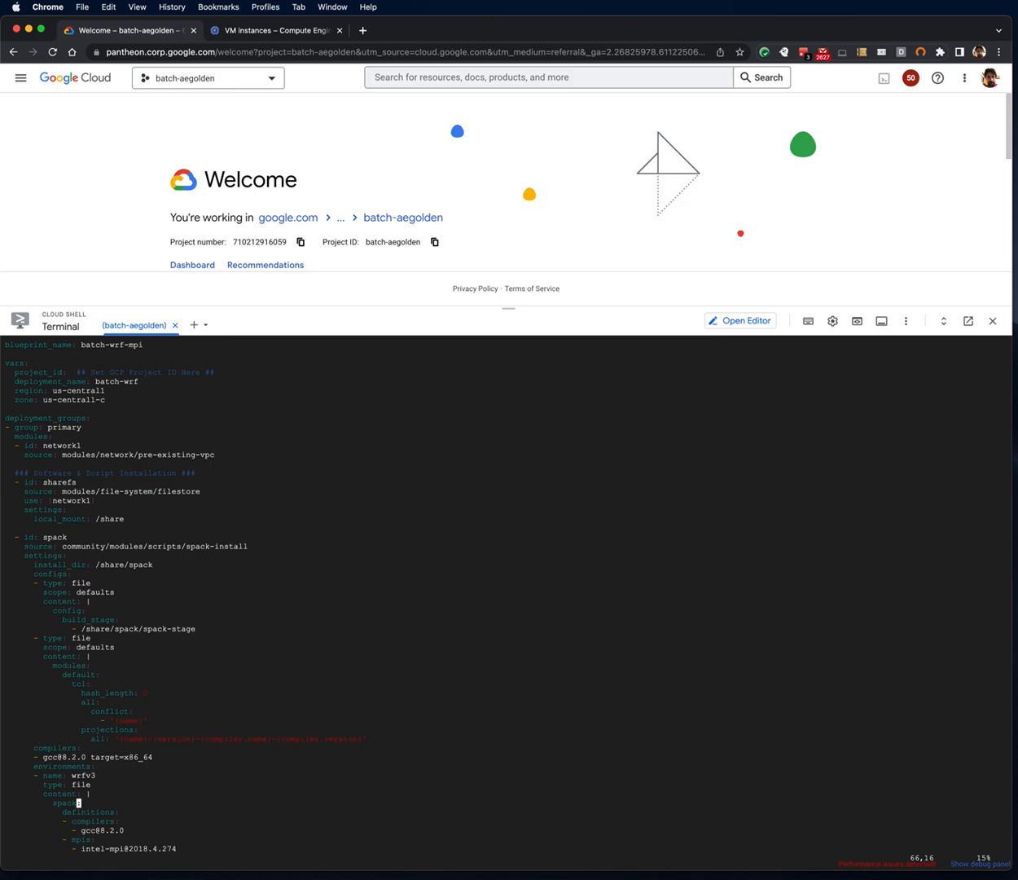
scroll(down, 3)
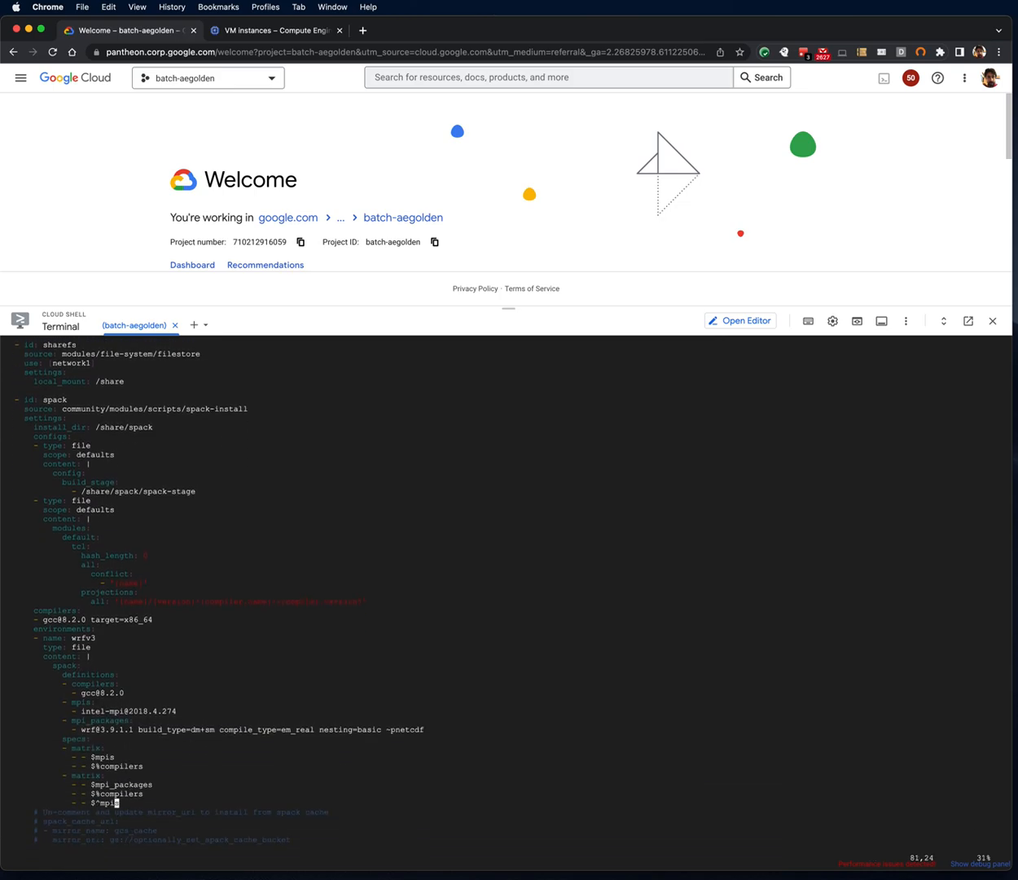
scroll(down, 3)
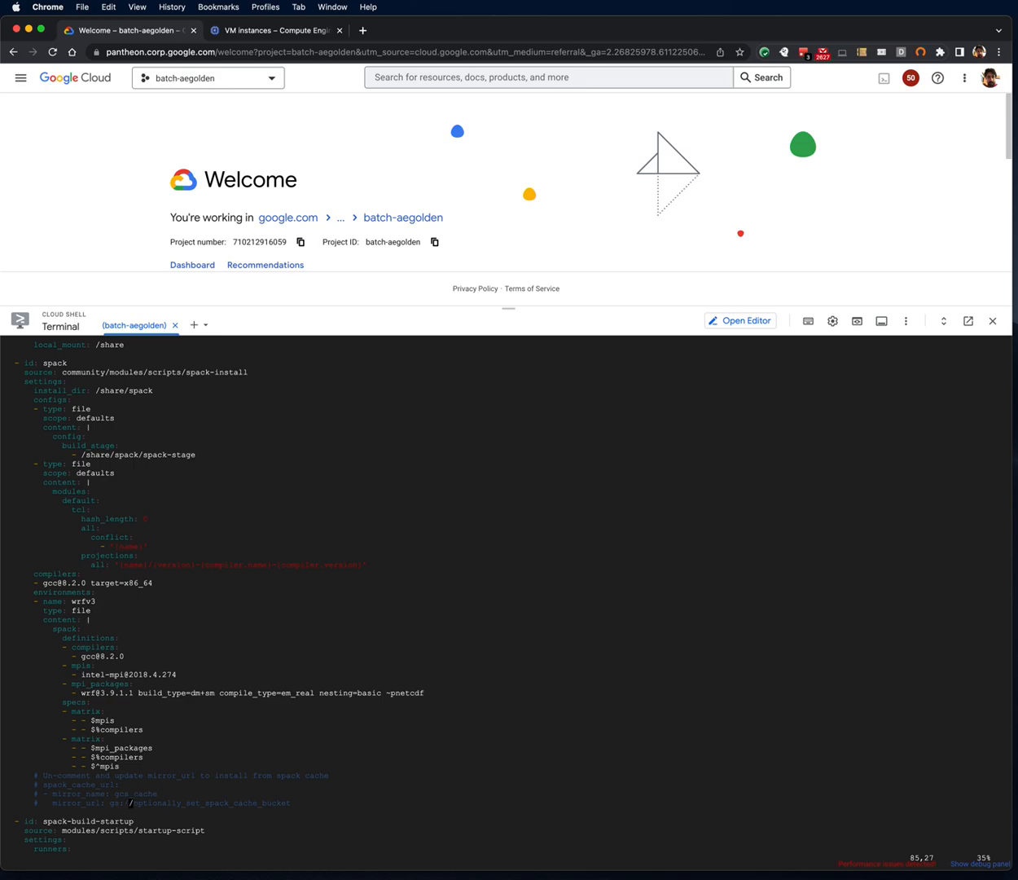
- Scroll through the startup script, spack-builder VM and batch-job modules, then quit vi
scroll(down, 3)
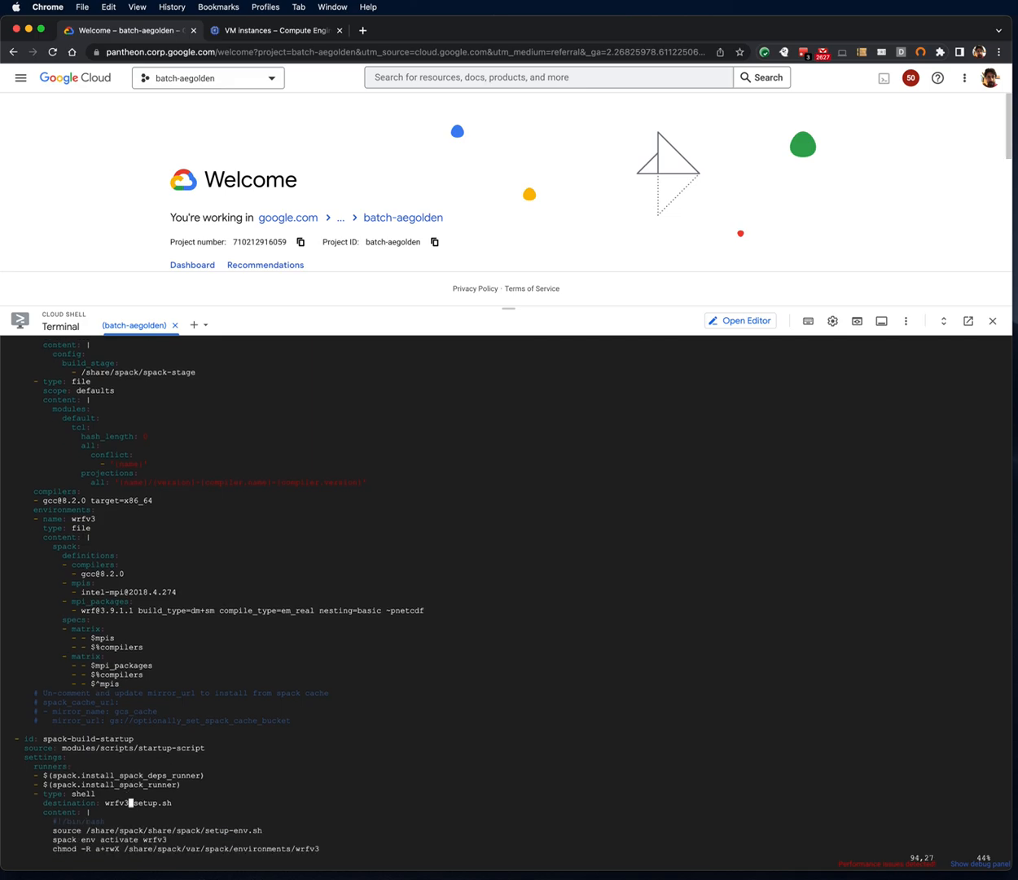
scroll(down, 3)
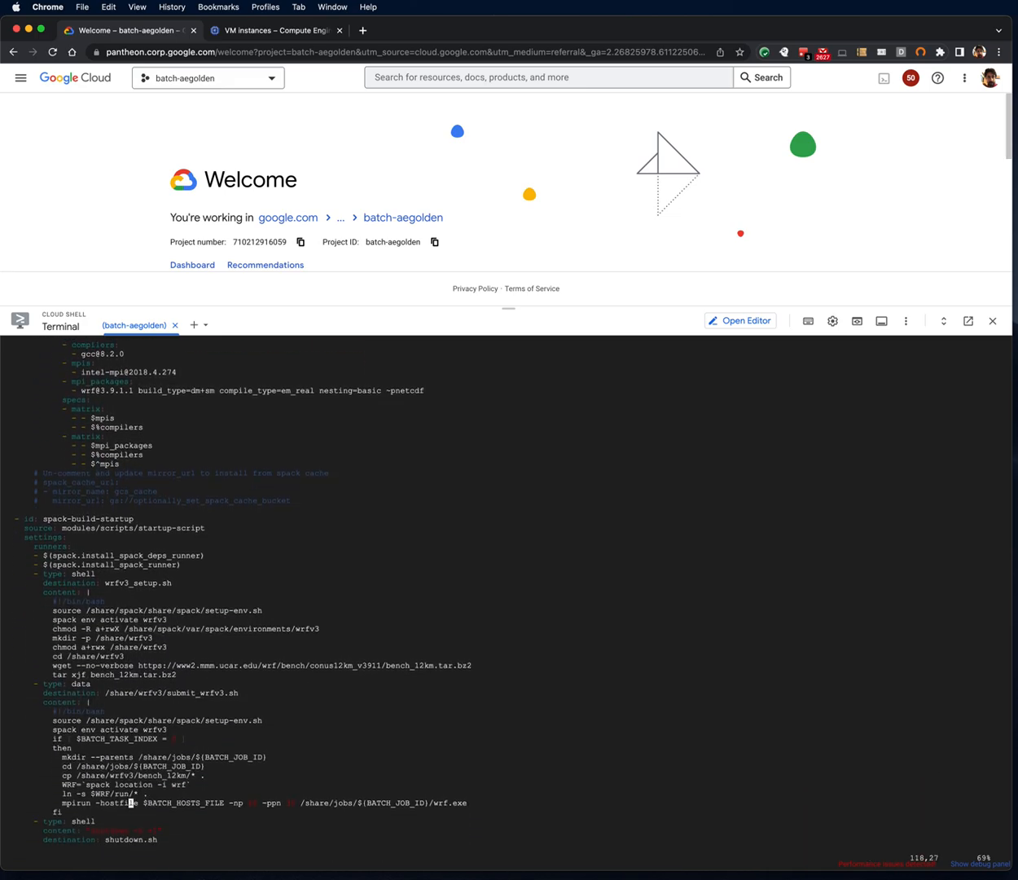
scroll(down, 3)
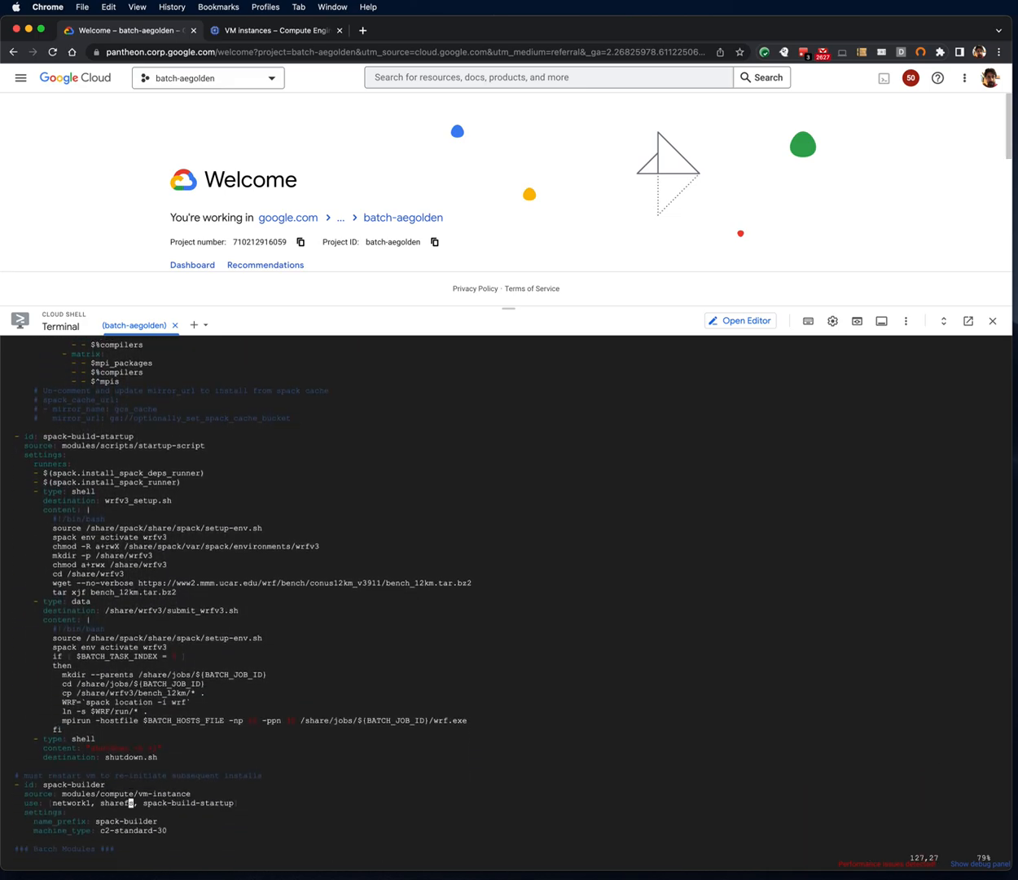
scroll(down, 3)
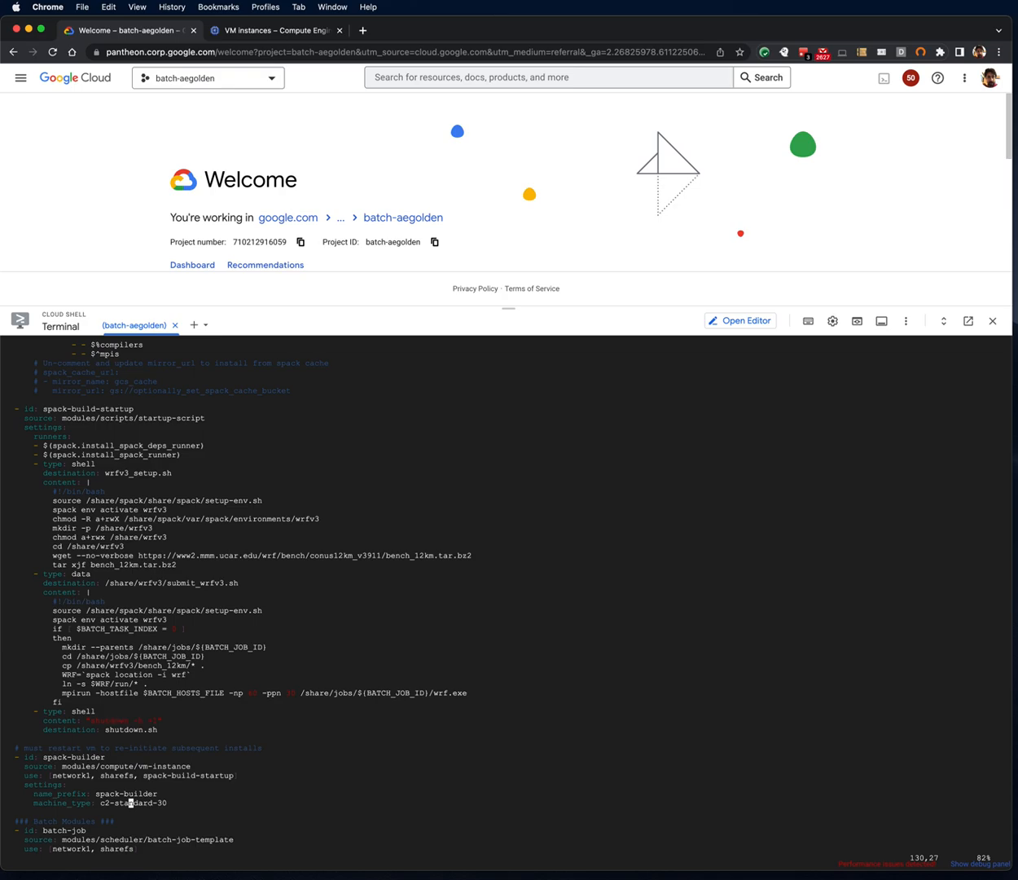
scroll(down, 3)
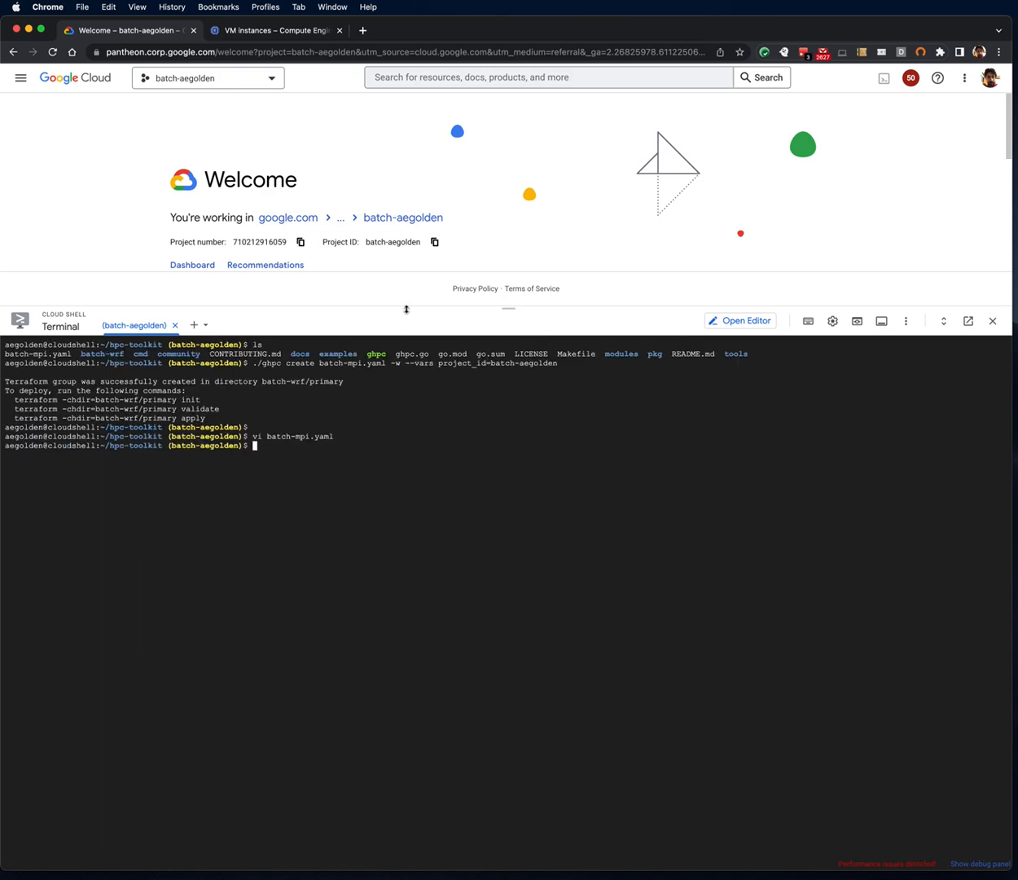
- Run terraform init, validate and apply on batch-wrf/primary, approving with yes
drag(14, 399, 208, 418)
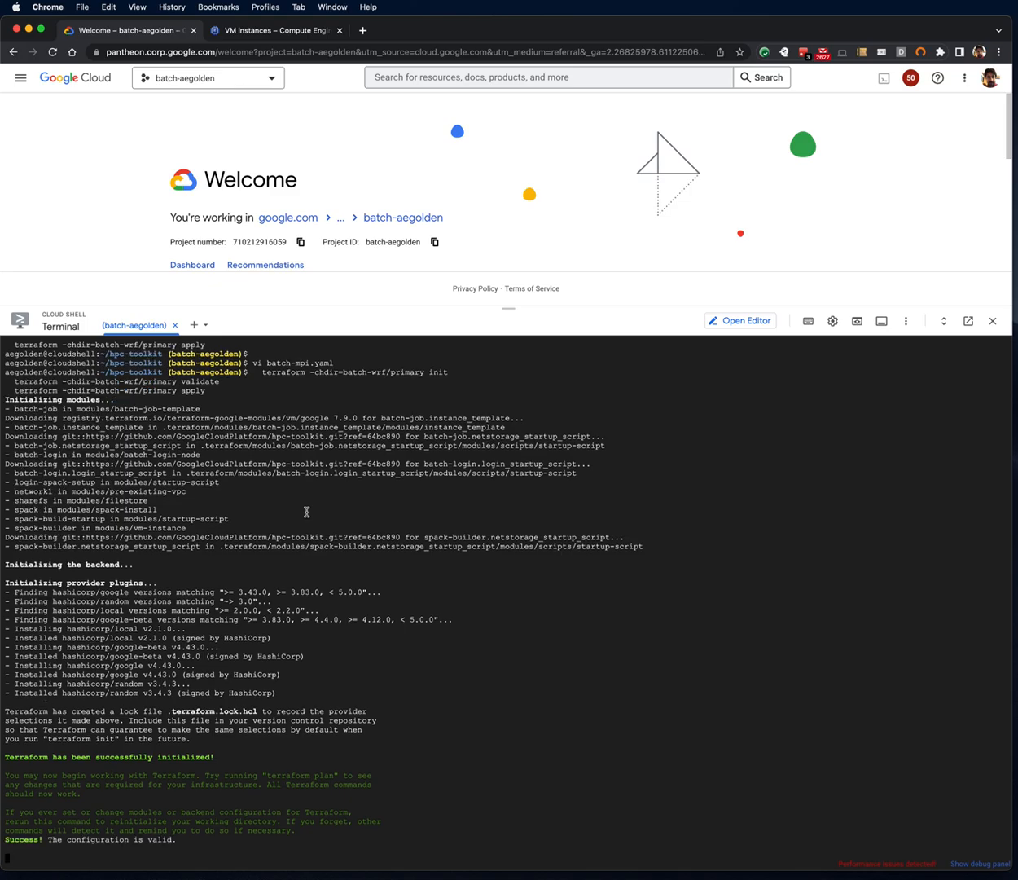
scroll(down, 3)
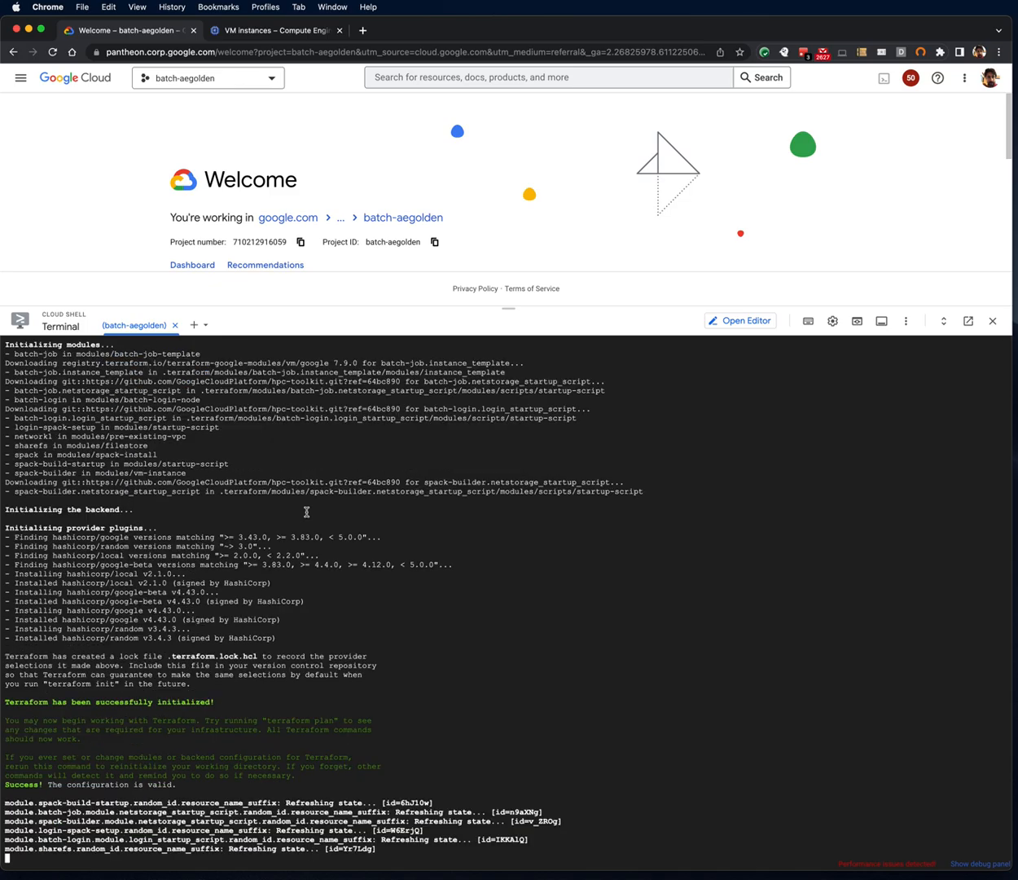
scroll(down, 3)
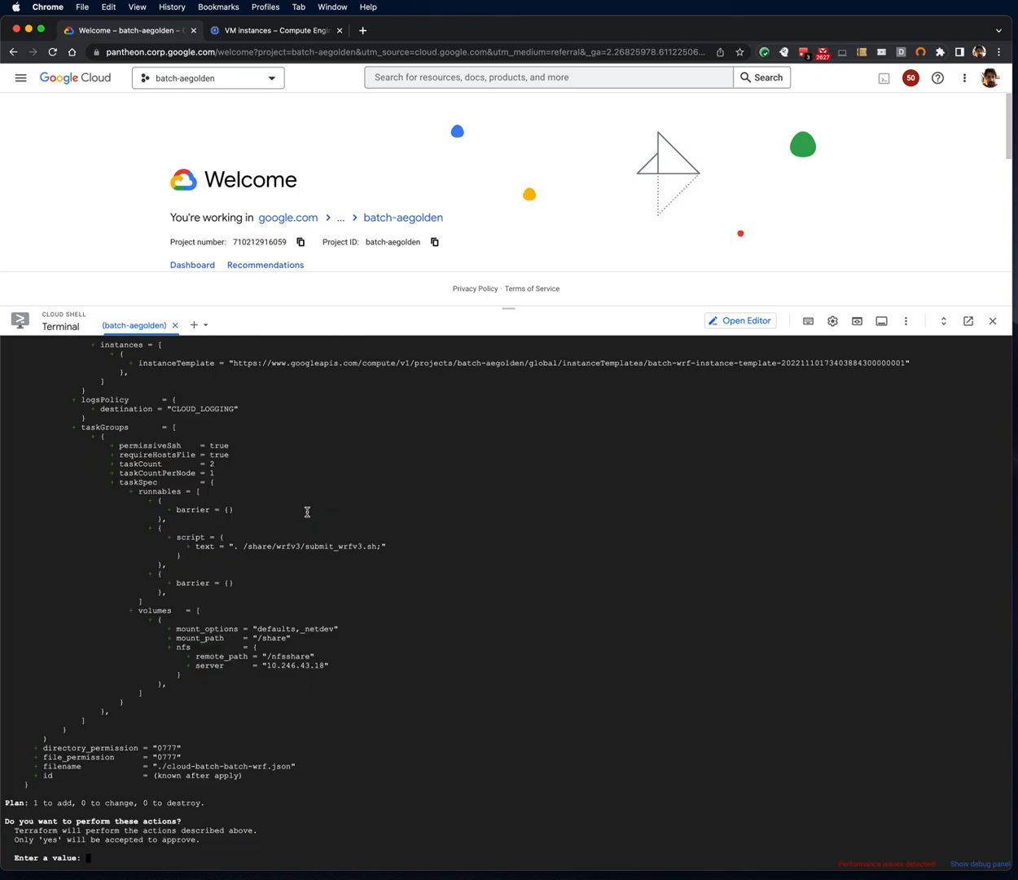
text(yes)
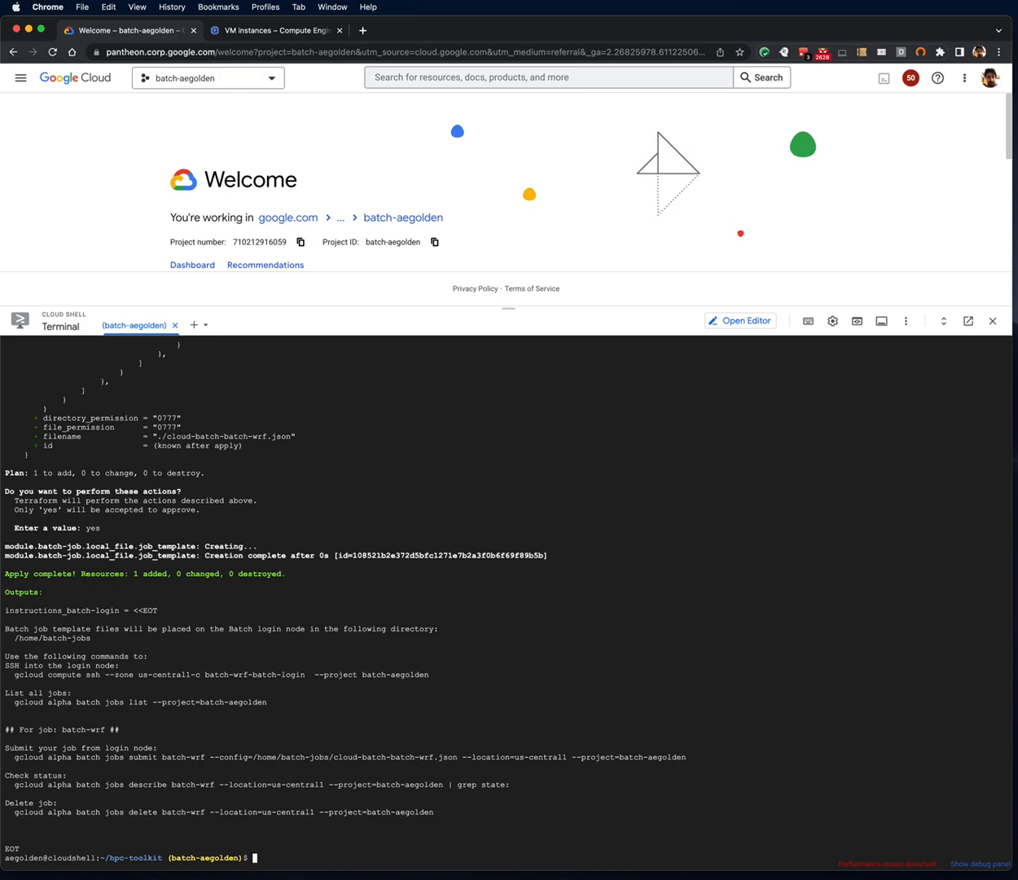
mouse_move(918, 194)
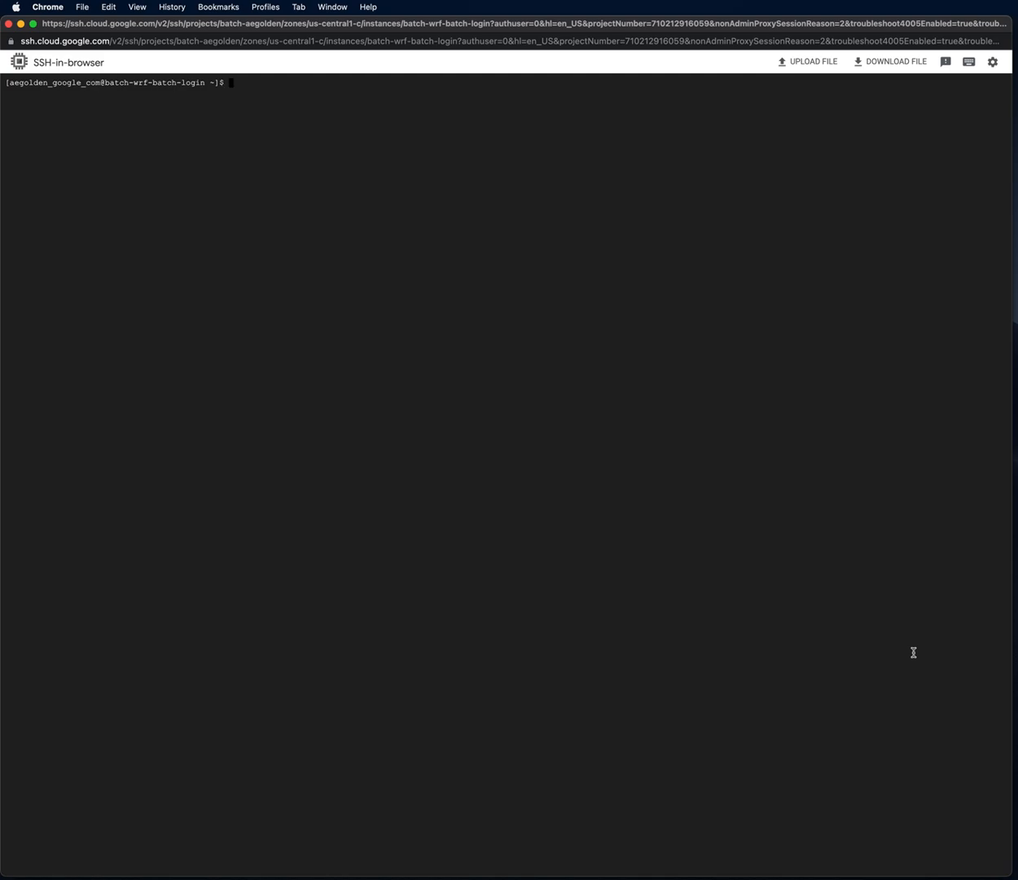
- List /share/wrfv3, make a check folder and copy the bench_12km files into it
text(ls /share/wr)
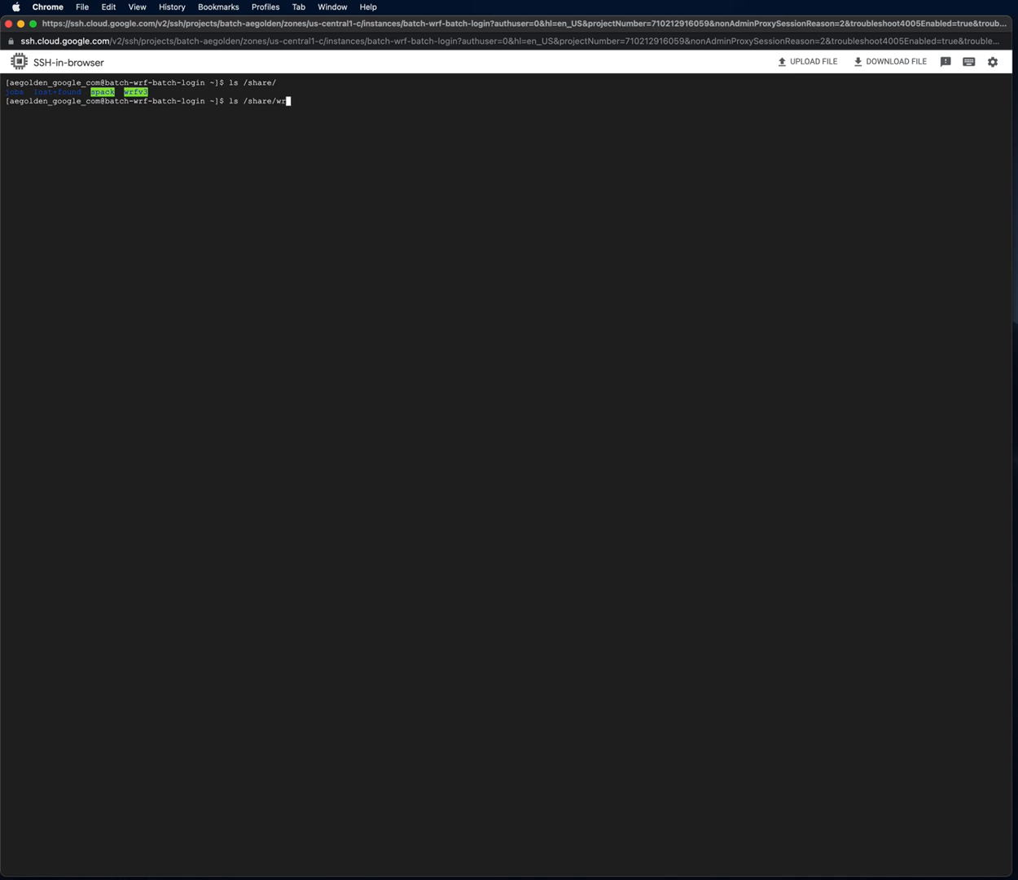
text(fv3/)
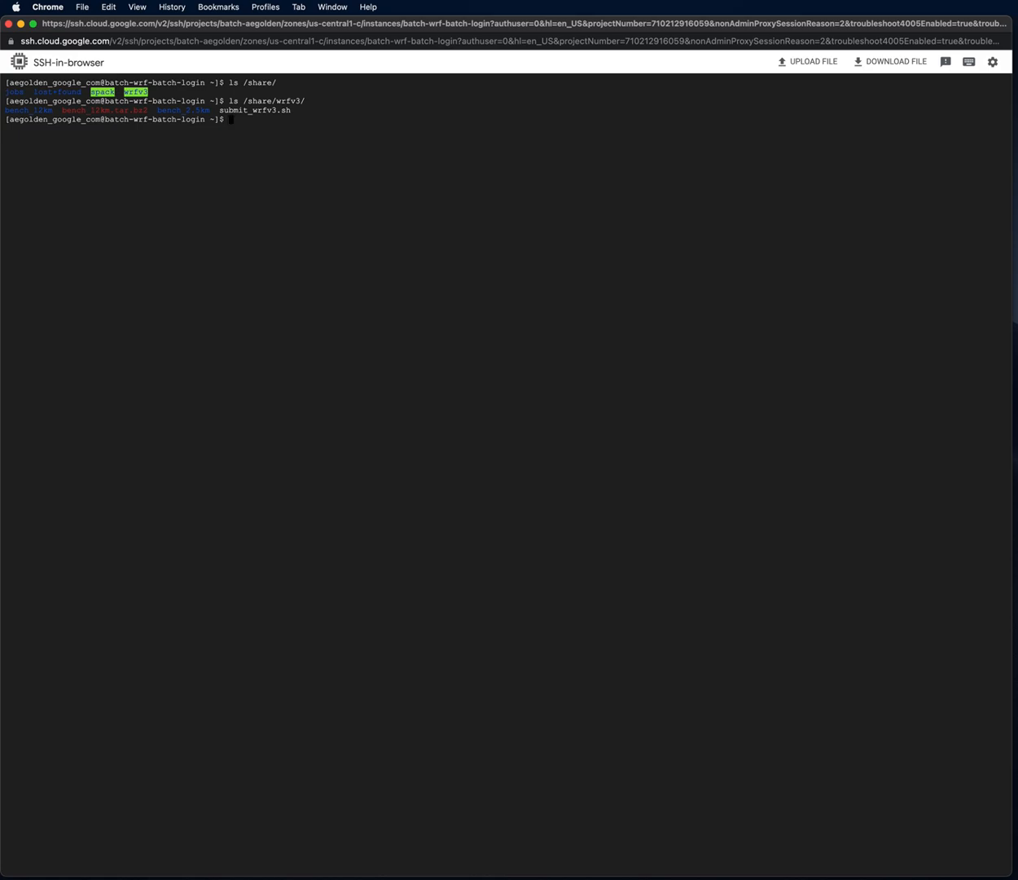
text(mkdir check)
text(cd check/)
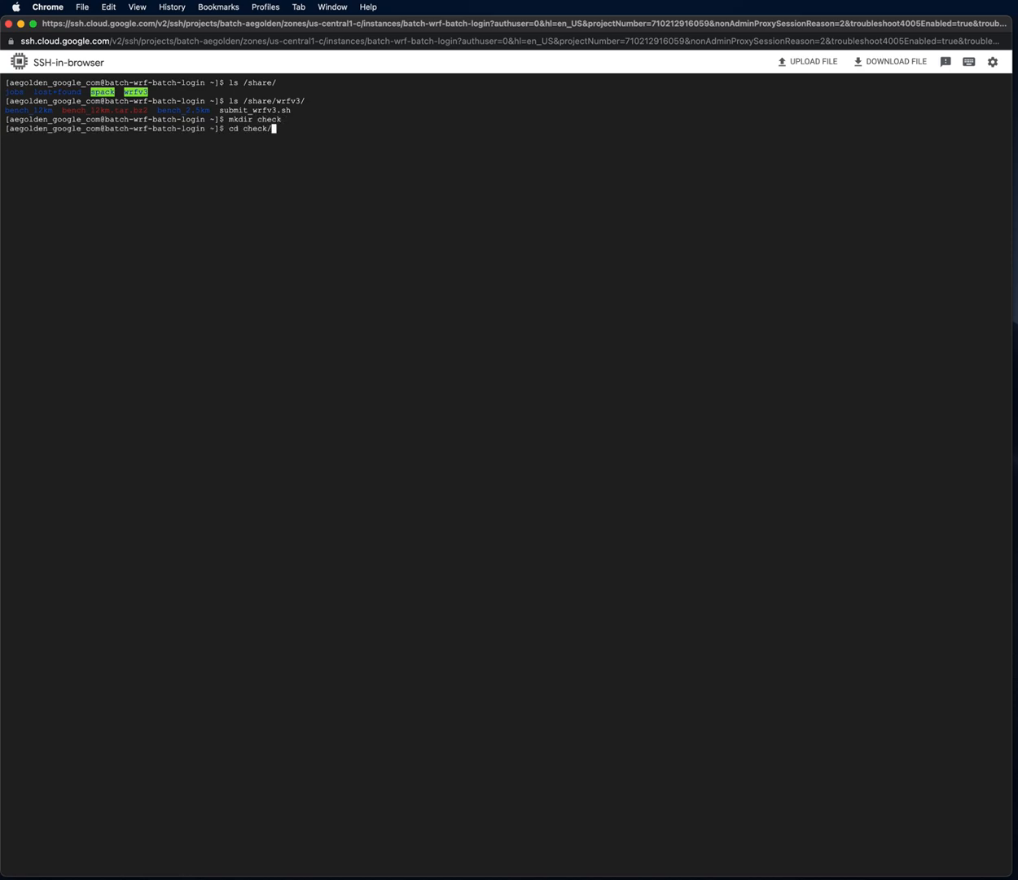
text(cp)
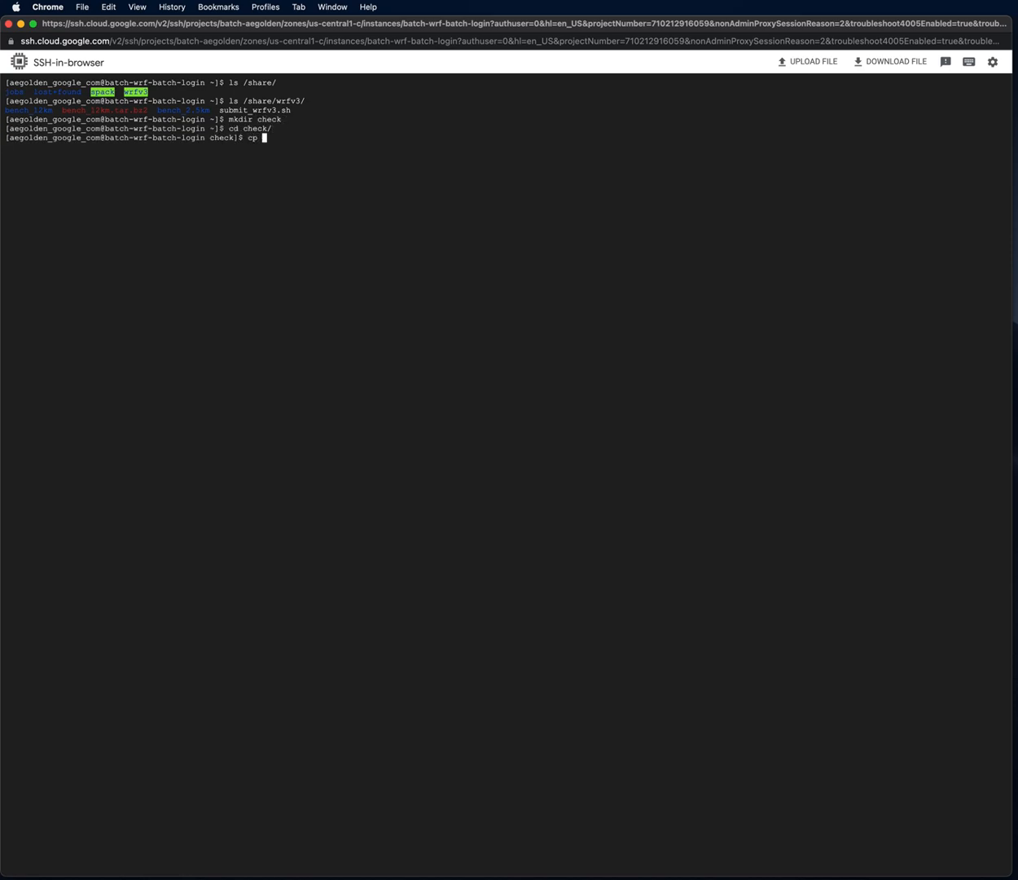
text(/share/wrf)
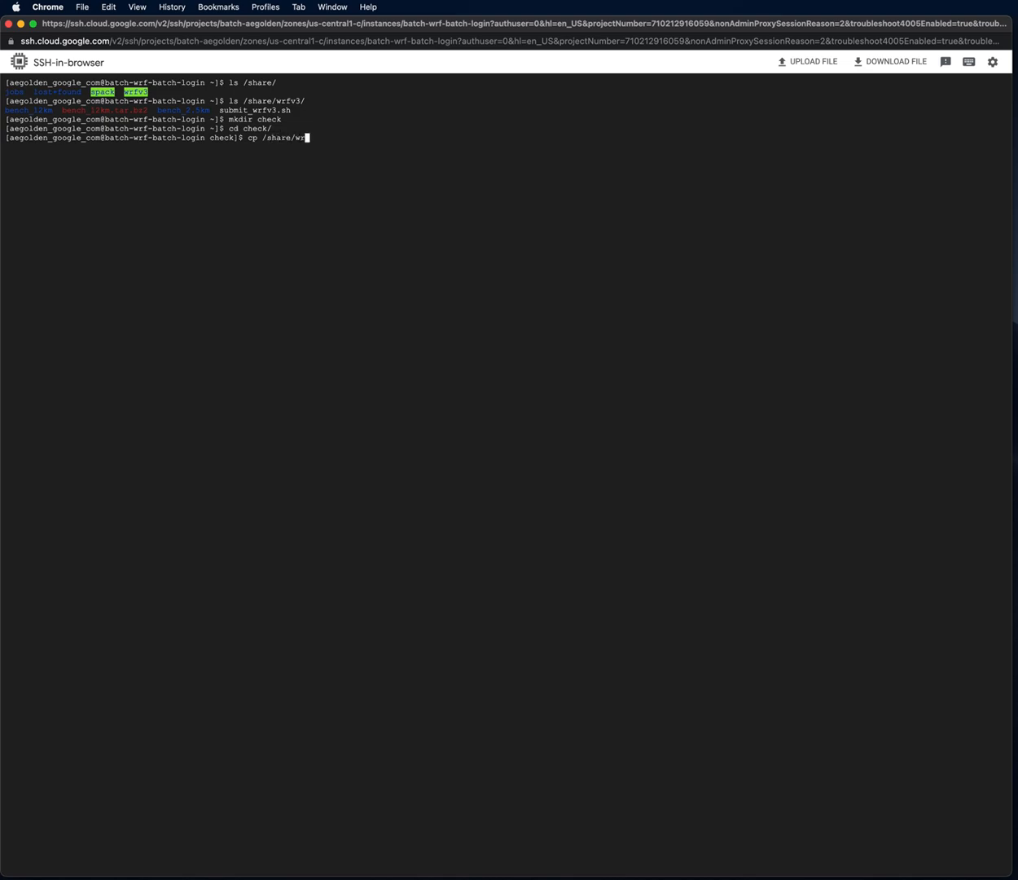
text(v3/bec)
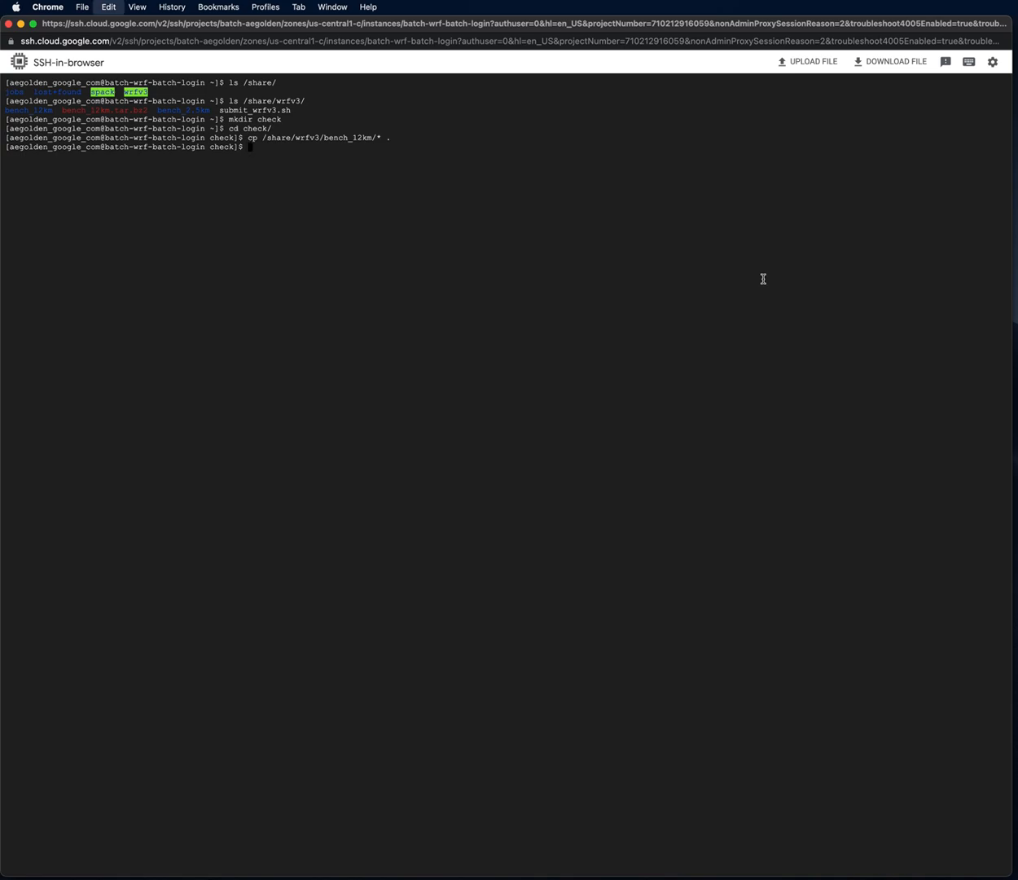
- Link the spack WRF install's run files into check and inspect CPUs with lscpu
text(WRF=`spack location -i wrf`)
text(ln -s $WRF/run/* .)
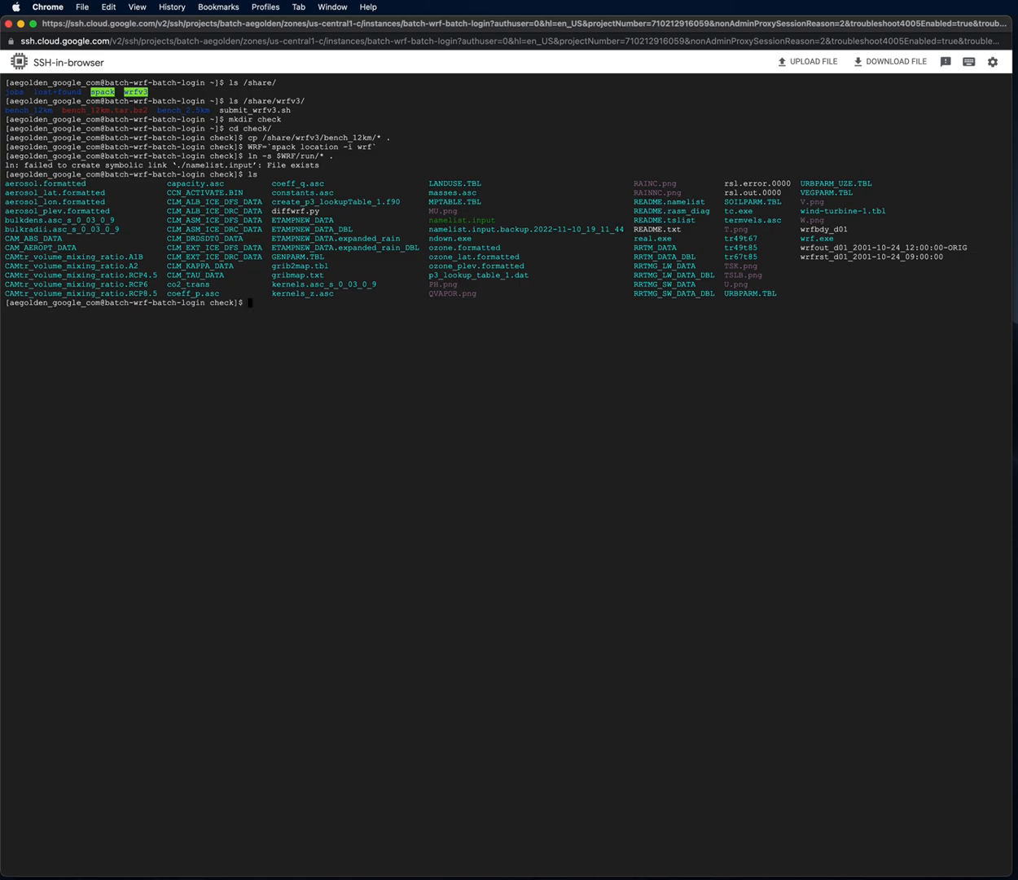
mouse_move(523, 261)
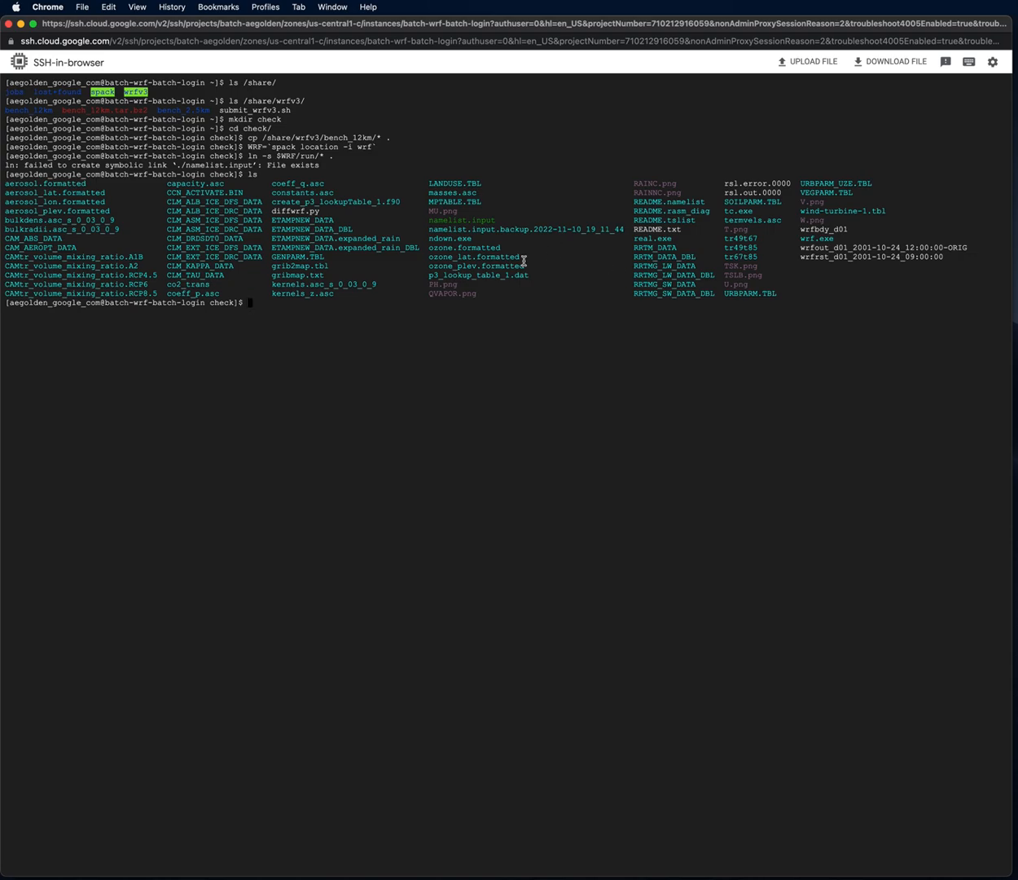
text(lscpu)
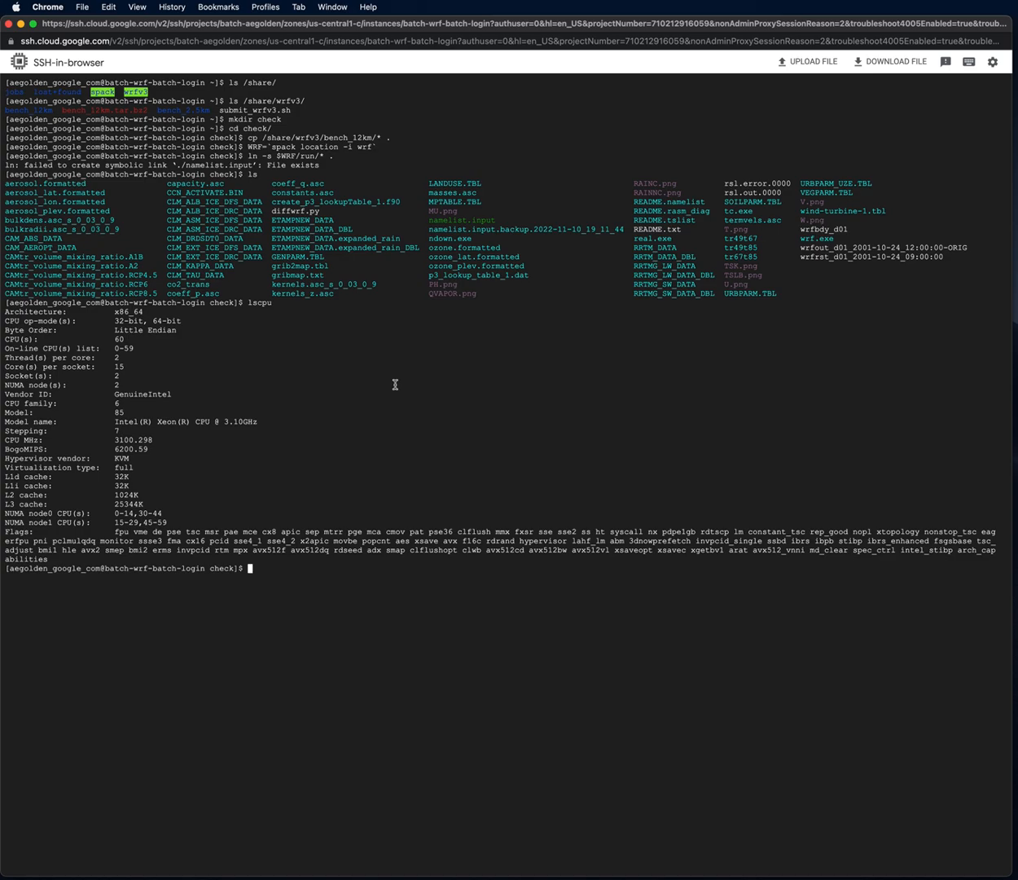
- Launch 'time mpirun -np 30 ./wrf.exe' on the login node
text(time mpi)
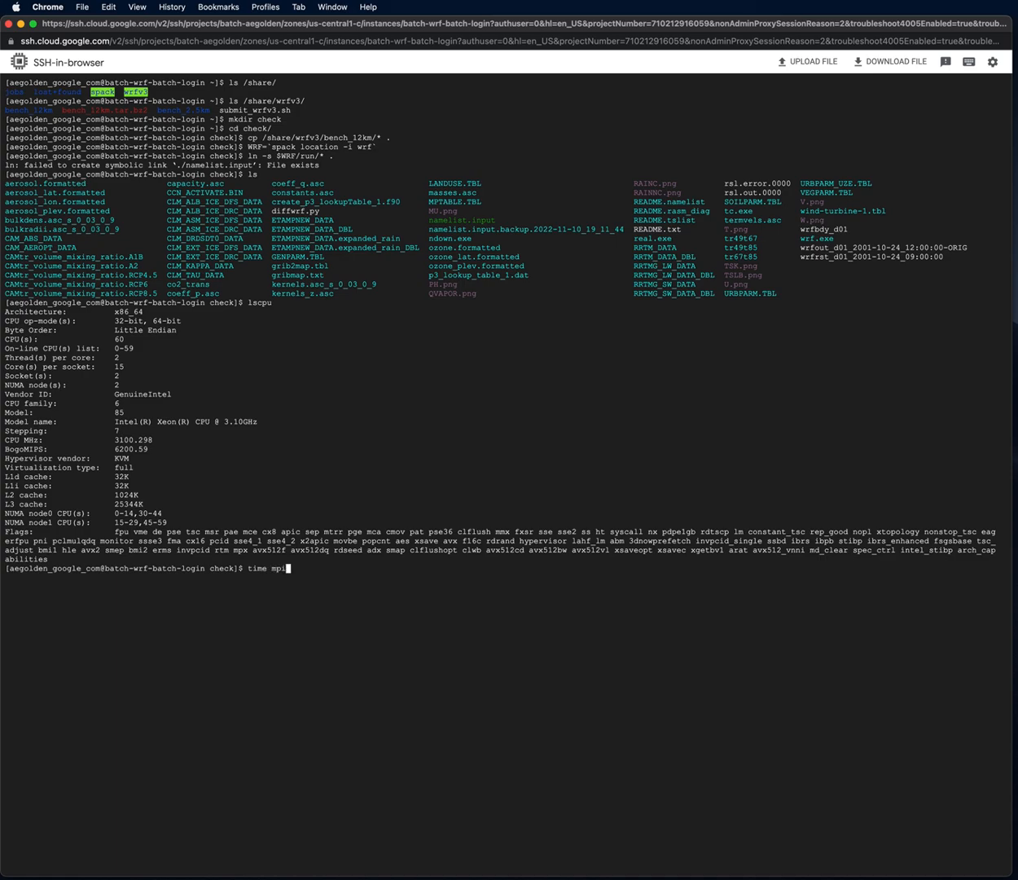
text(run -np)
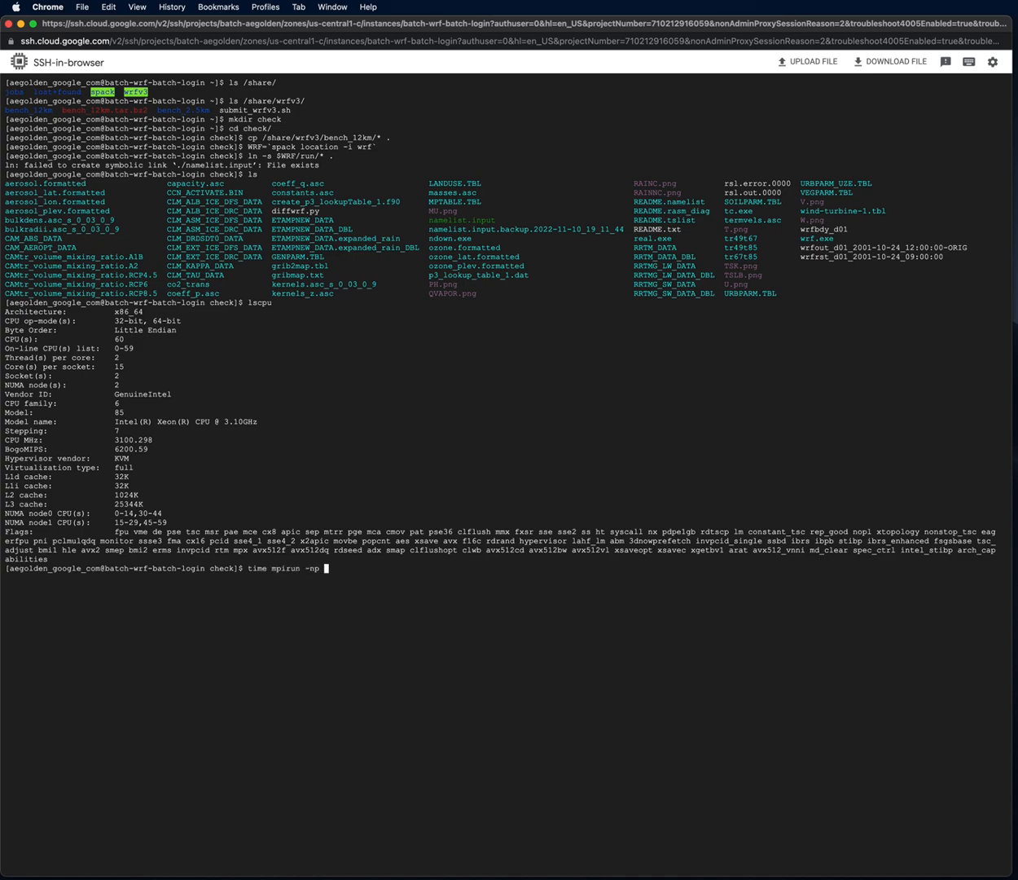
text(30)
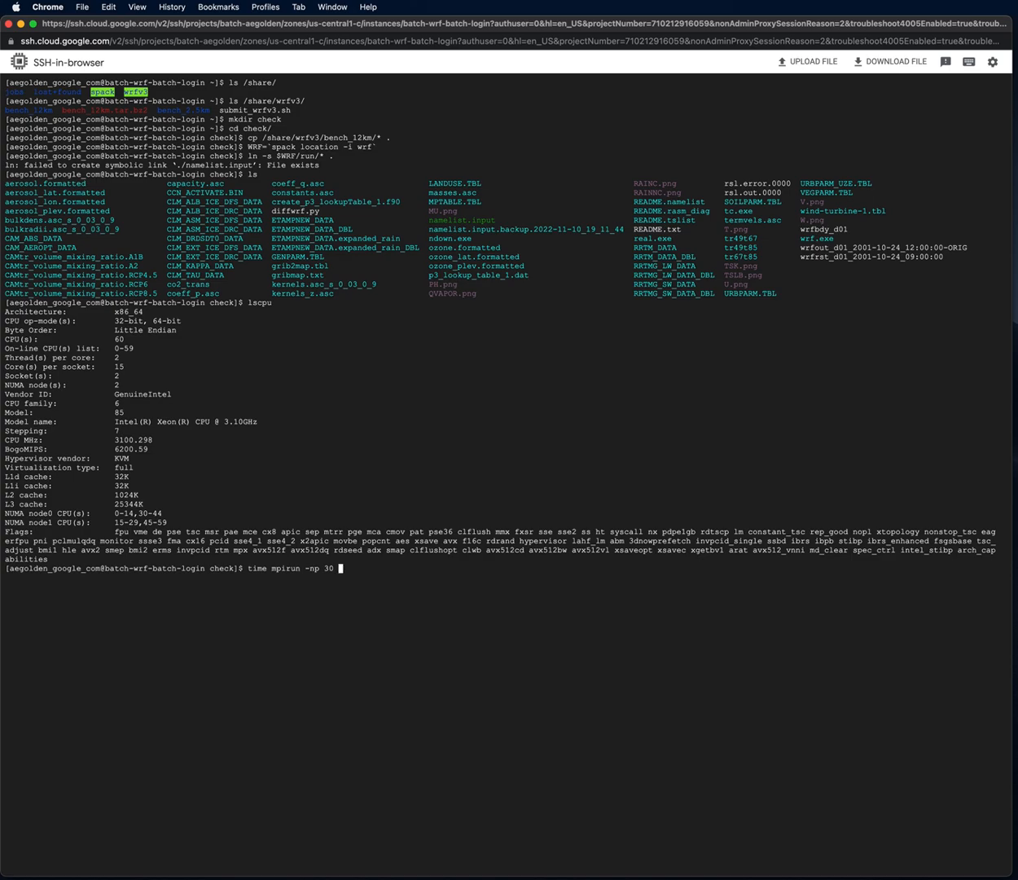
text(./wrf)
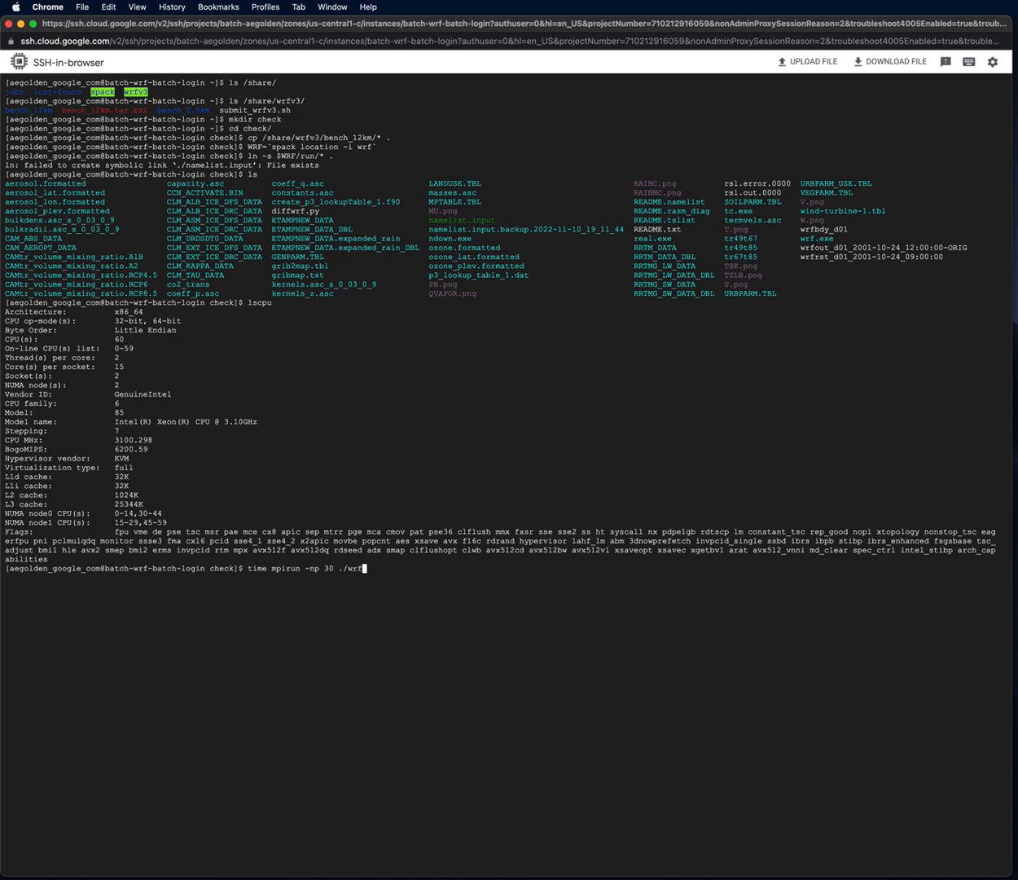
text(.exe)
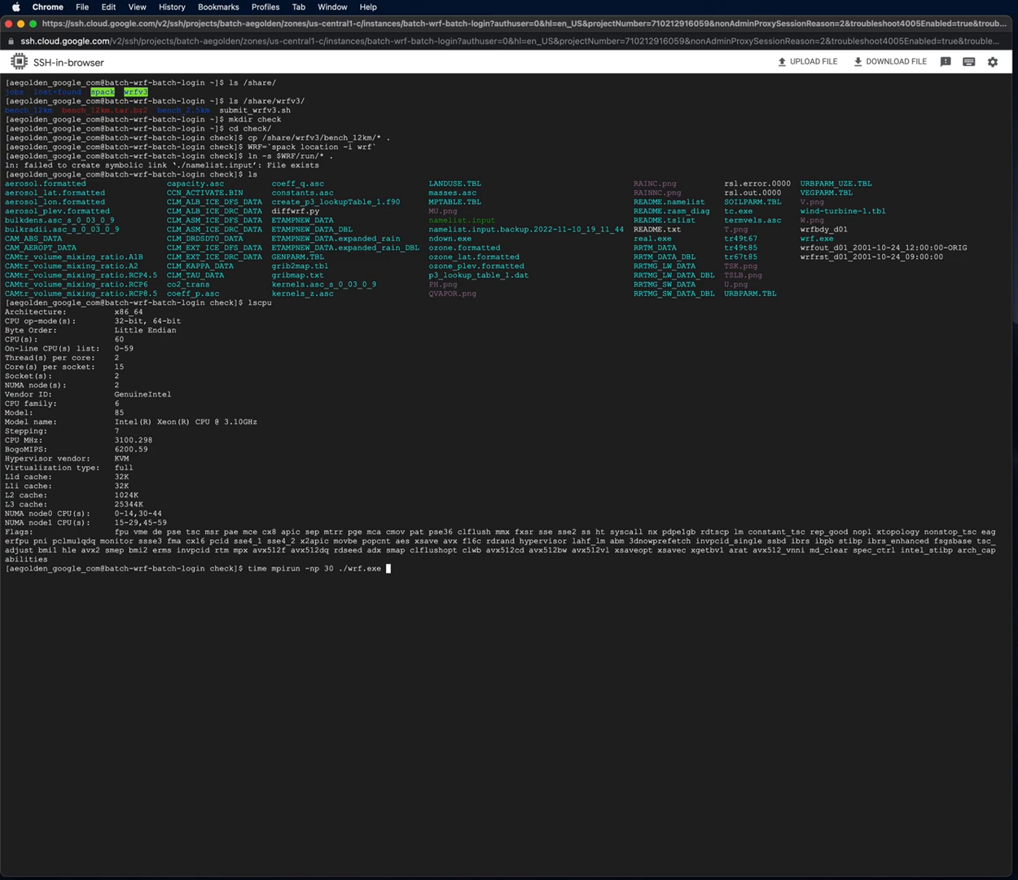
key(Enter)
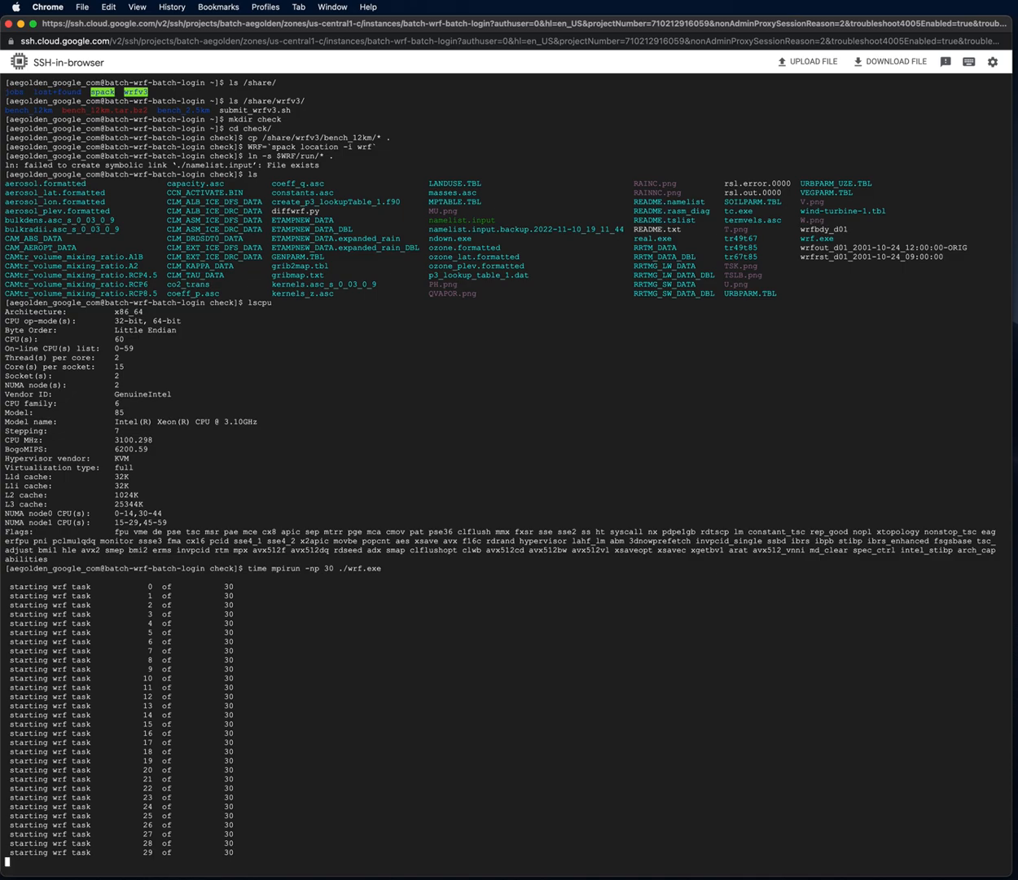
mouse_move(879, 11)
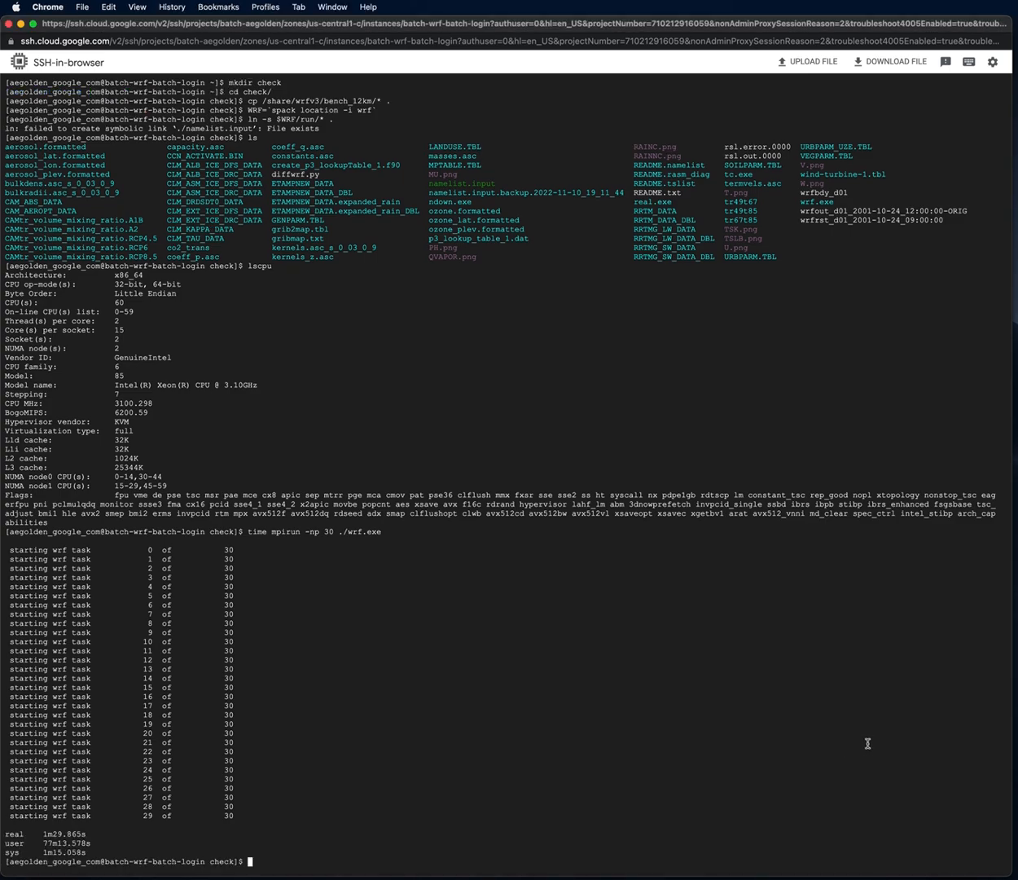
mouse_move(925, 729)
text(ls)
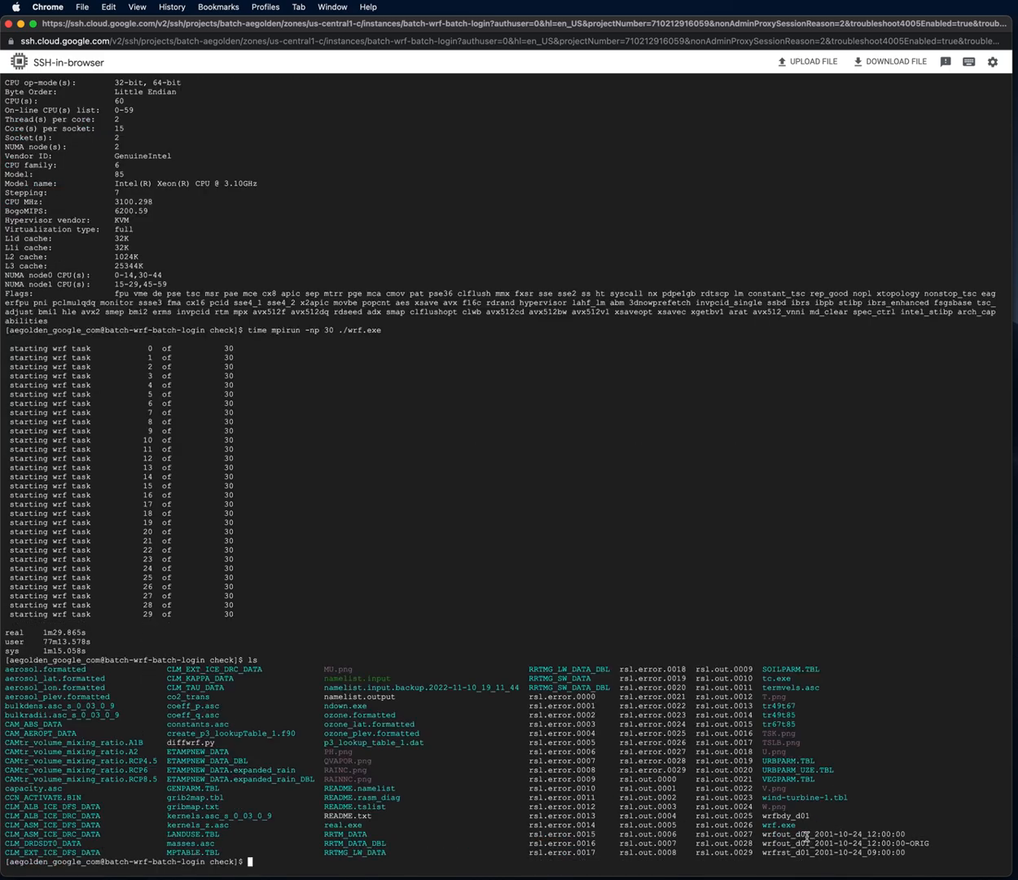
mouse_move(863, 833)
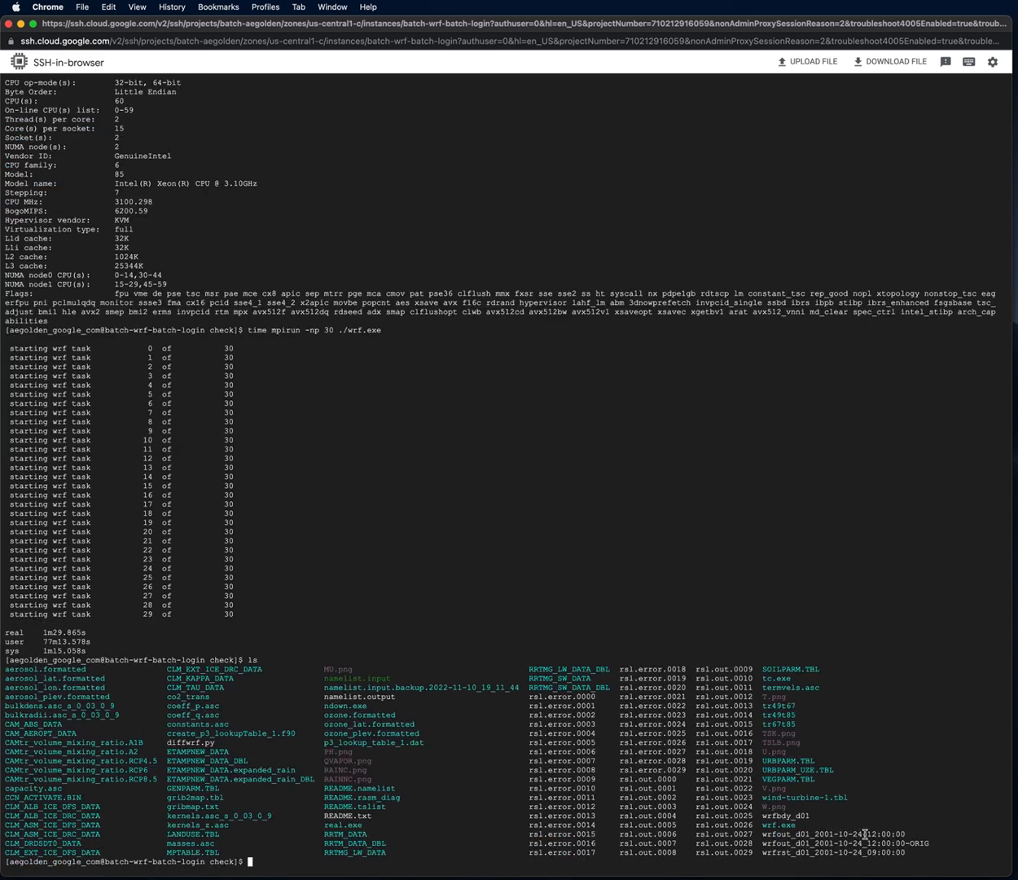
mouse_move(900, 834)
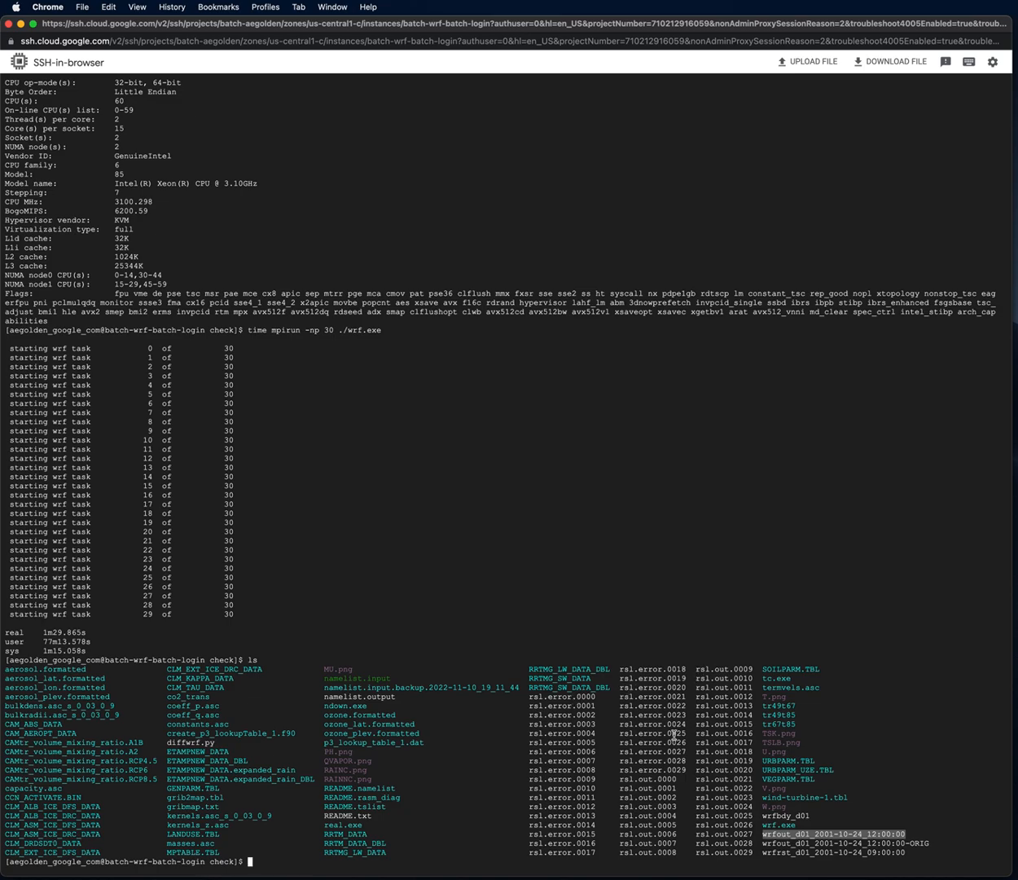
mouse_move(626, 782)
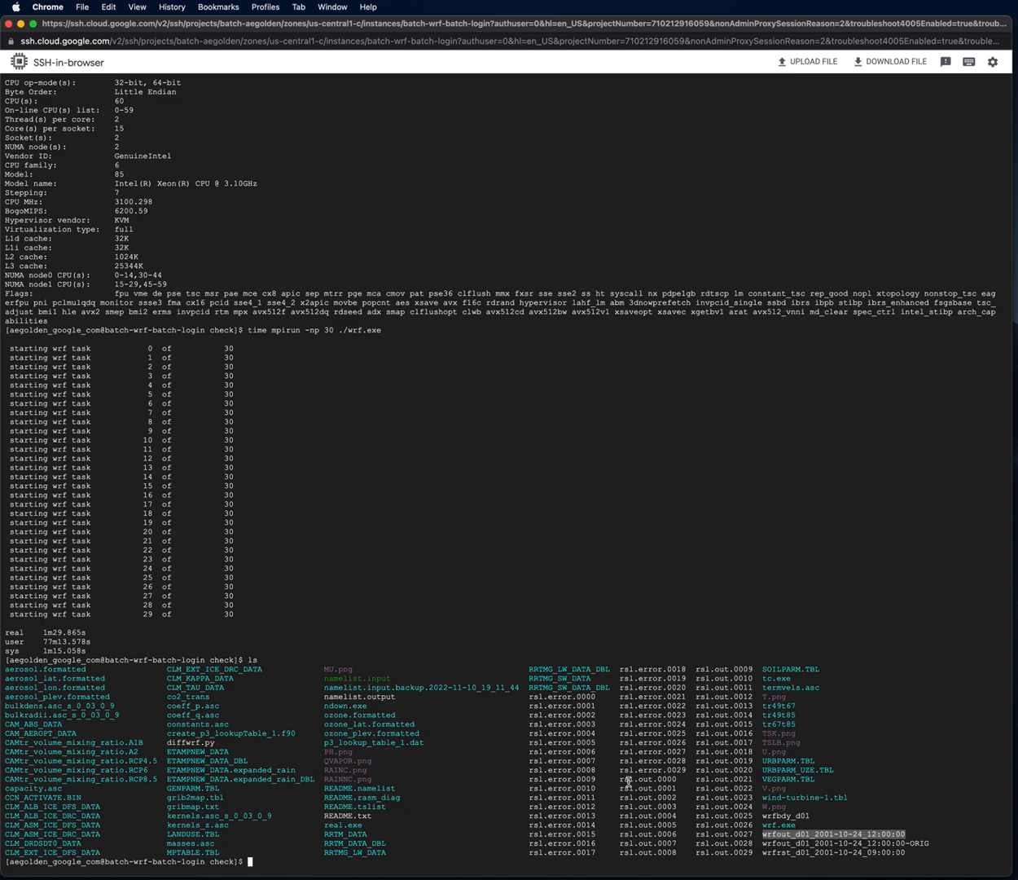
- Tail rsl.out.0000 and highlight the 'SUCCESS COMPLETE WRF' line
text(tail)
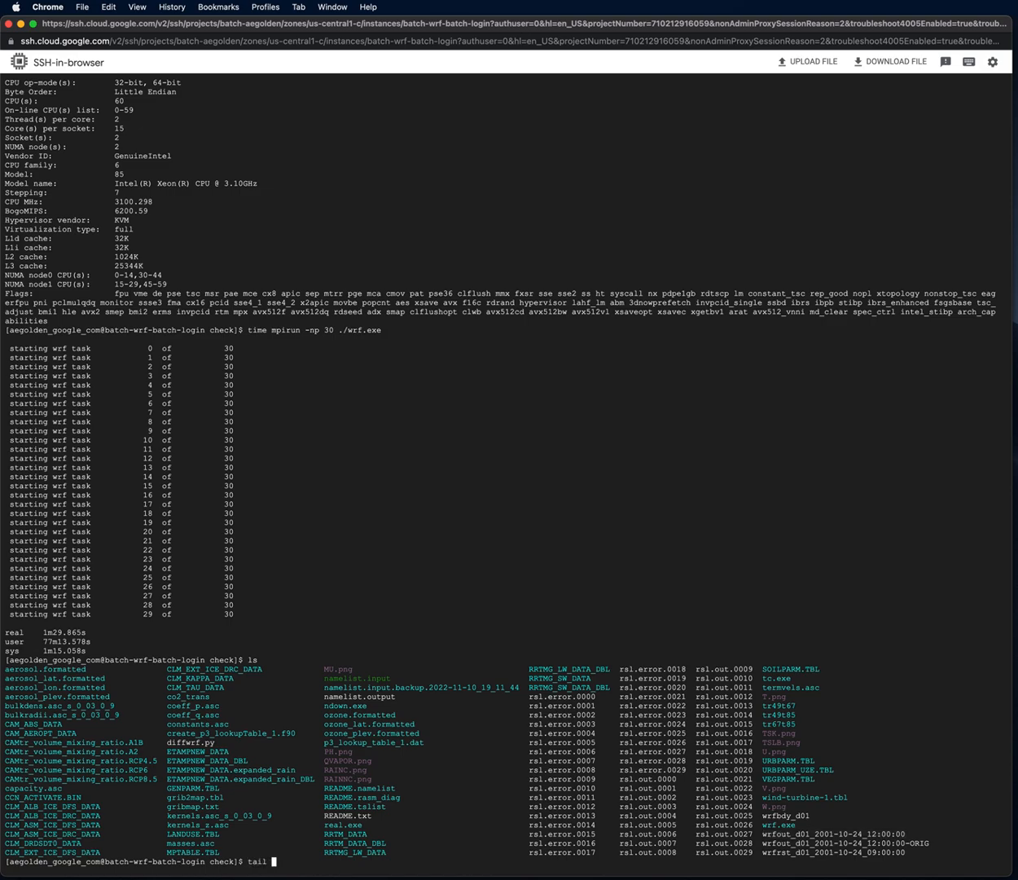
text(rsl.out)
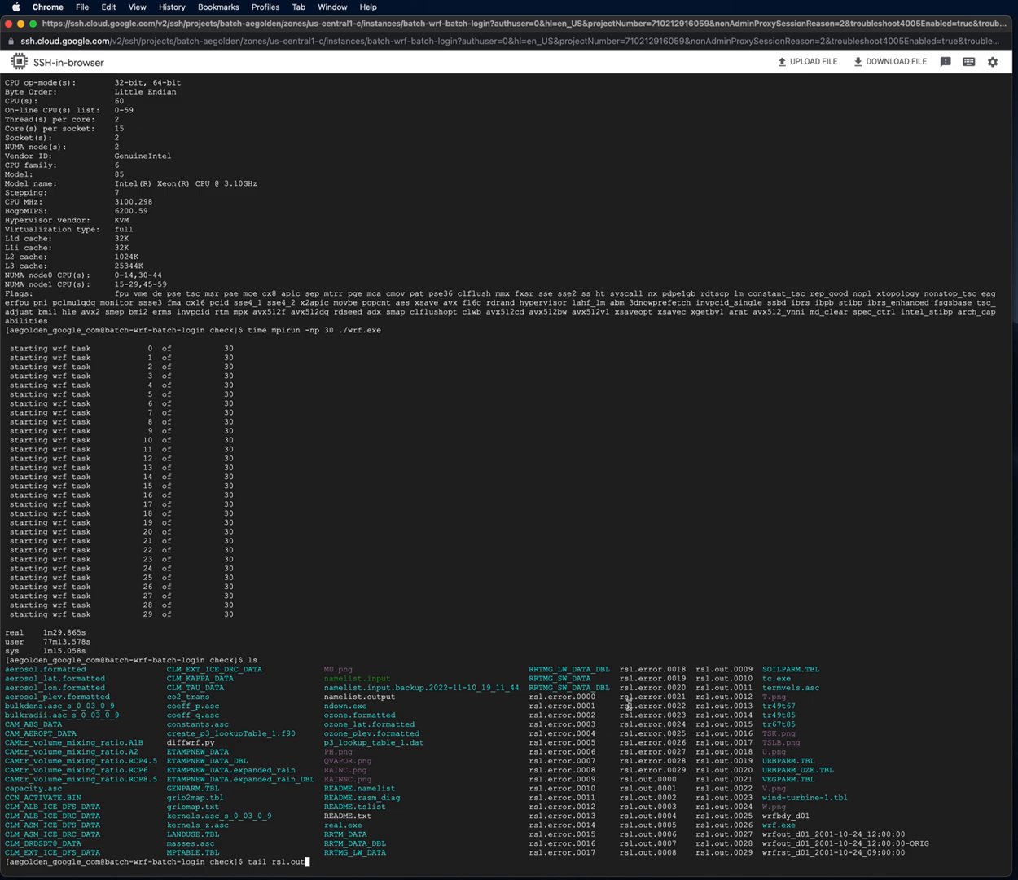
mouse_move(637, 824)
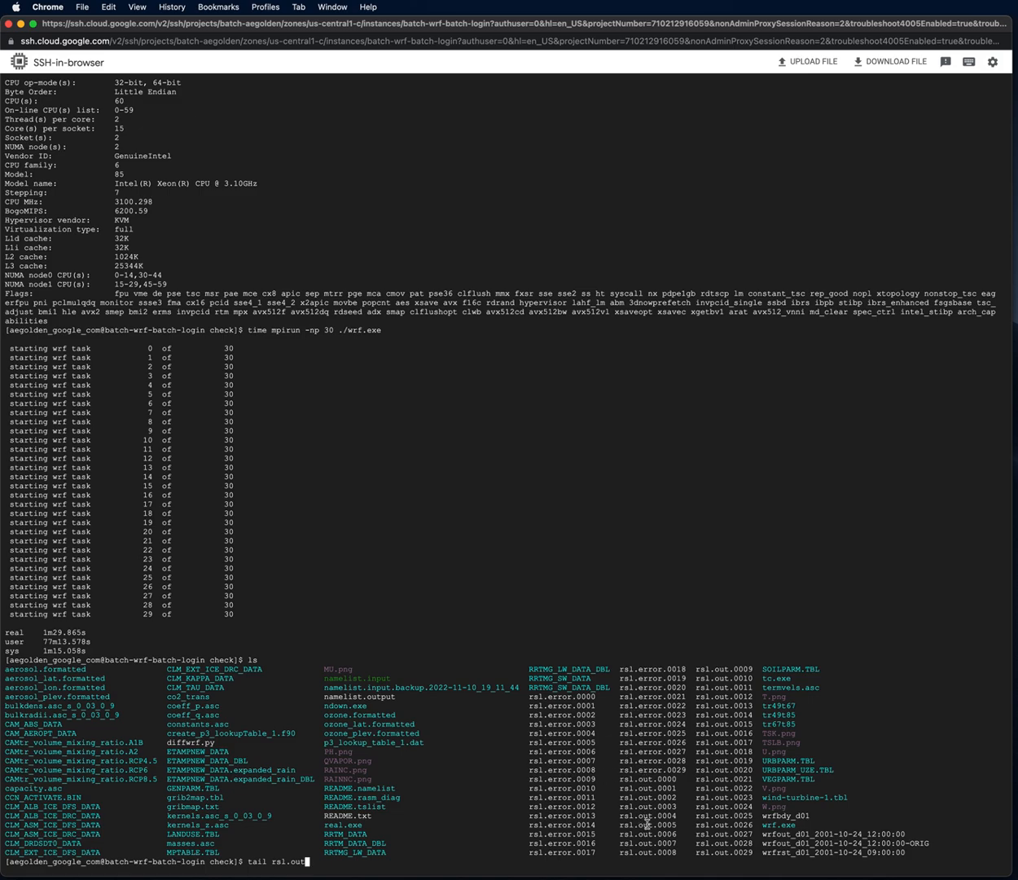
text(0000)
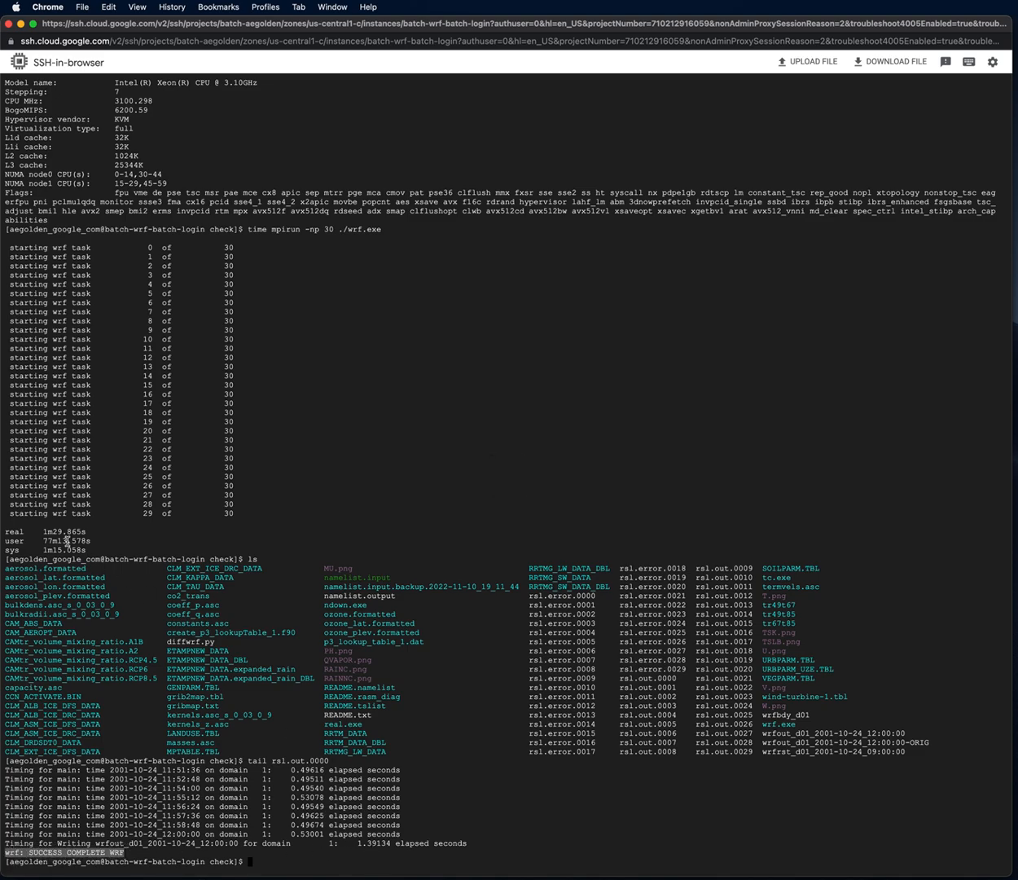
double_click(51, 551)
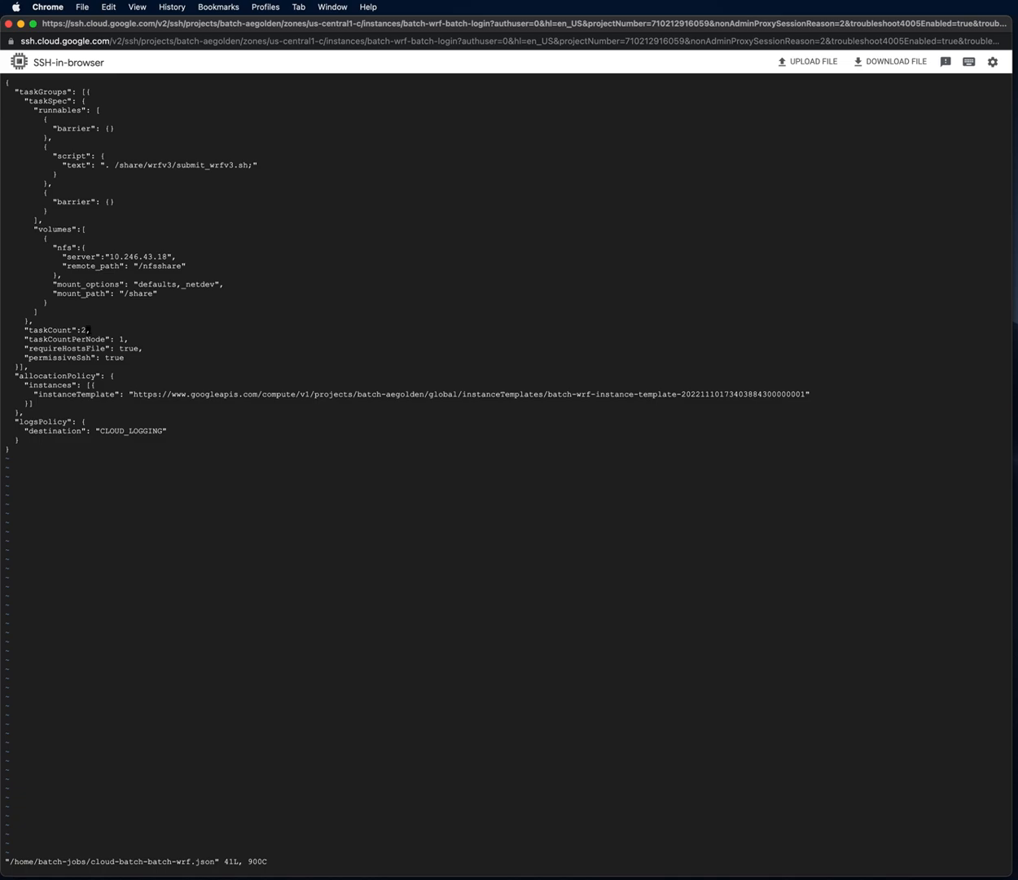
- Enter 16 as the new taskCount in cloud-batch-batch-wrf.json
text(16)
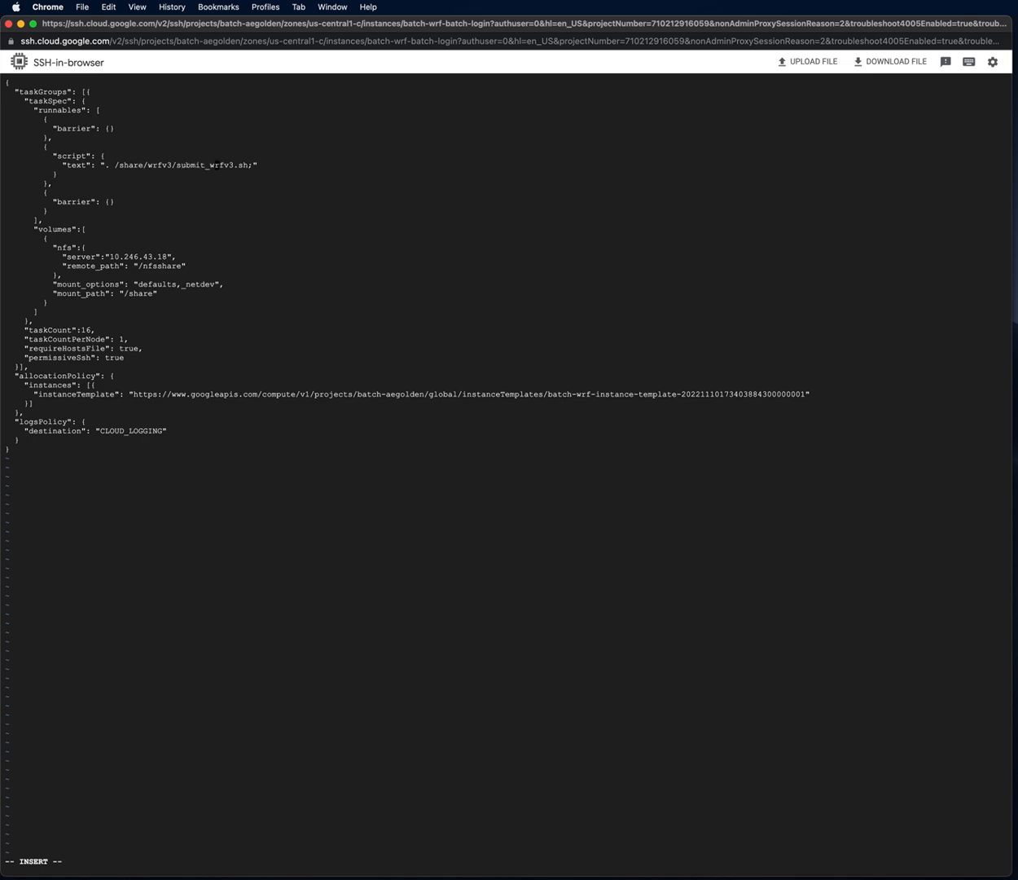
- Leave insert mode and close vi after setting taskCount to 16
key(Escape)
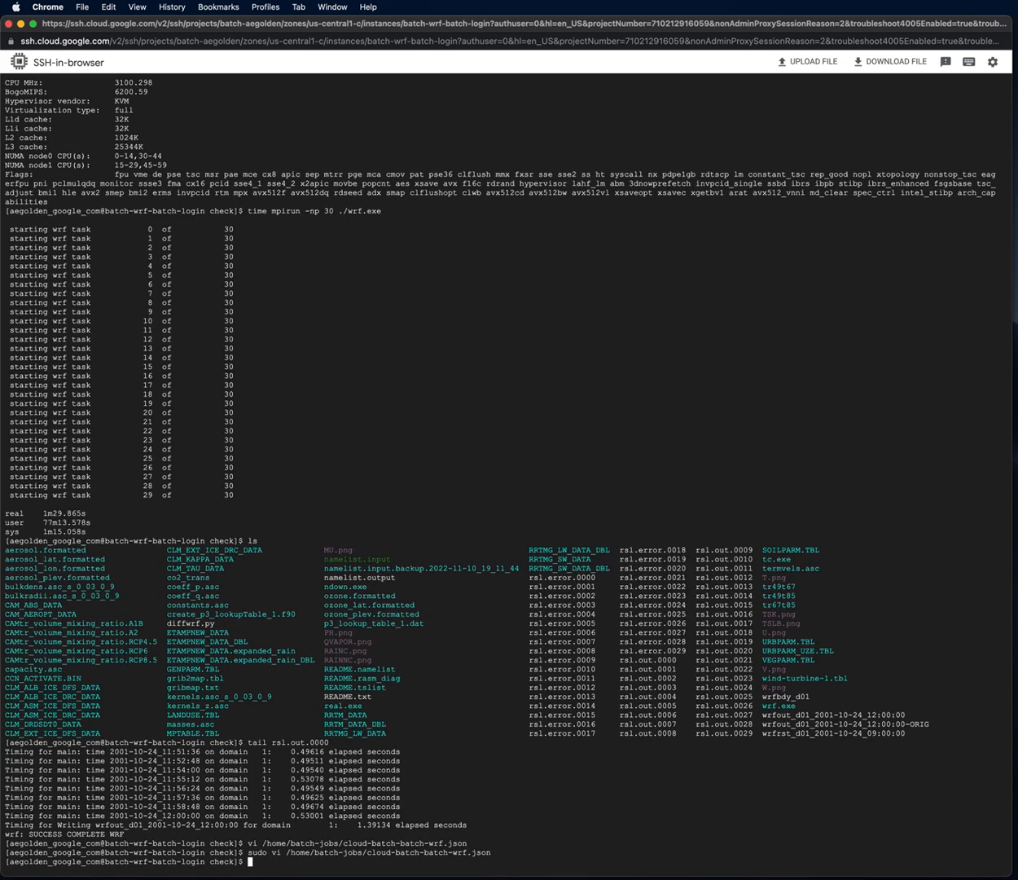
- Reopen /home/batch-jobs/cloud-batch-batch-wrf.json in vi with sudo
text(sudo vi /)
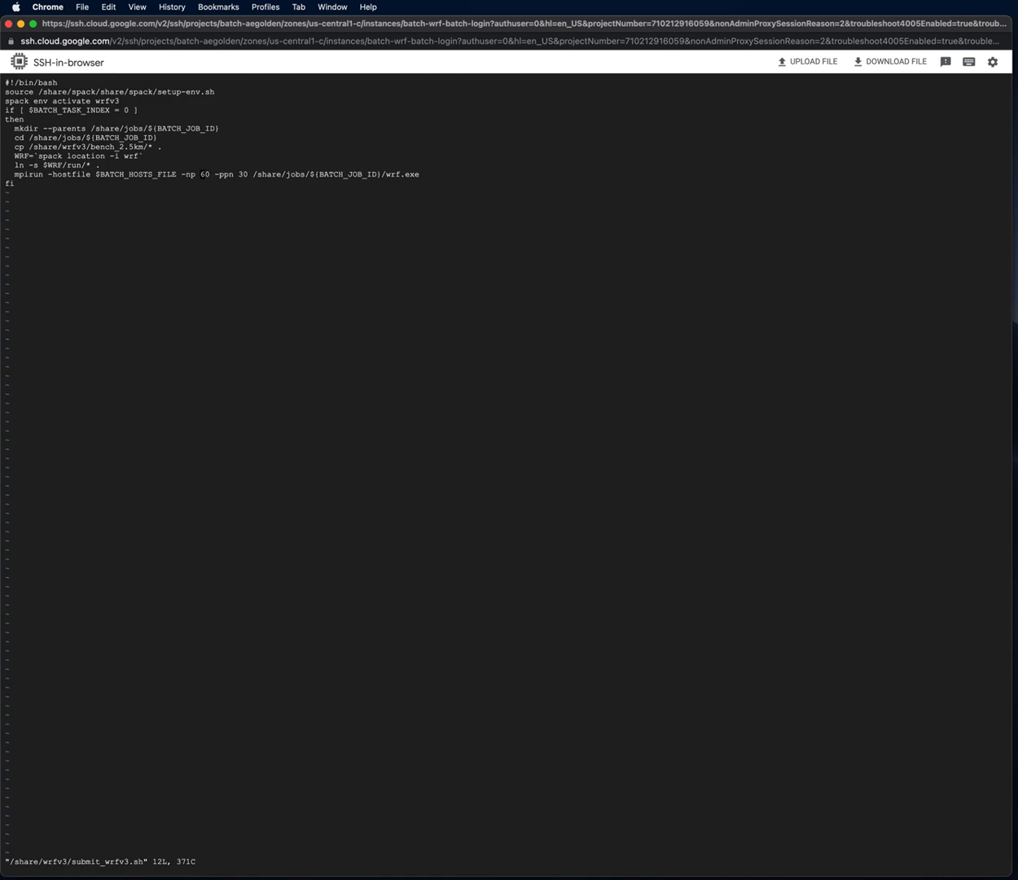
- Review the submit_wrfv3.sh 60-process mpirun script in vi, then quit to the shell
text(480)
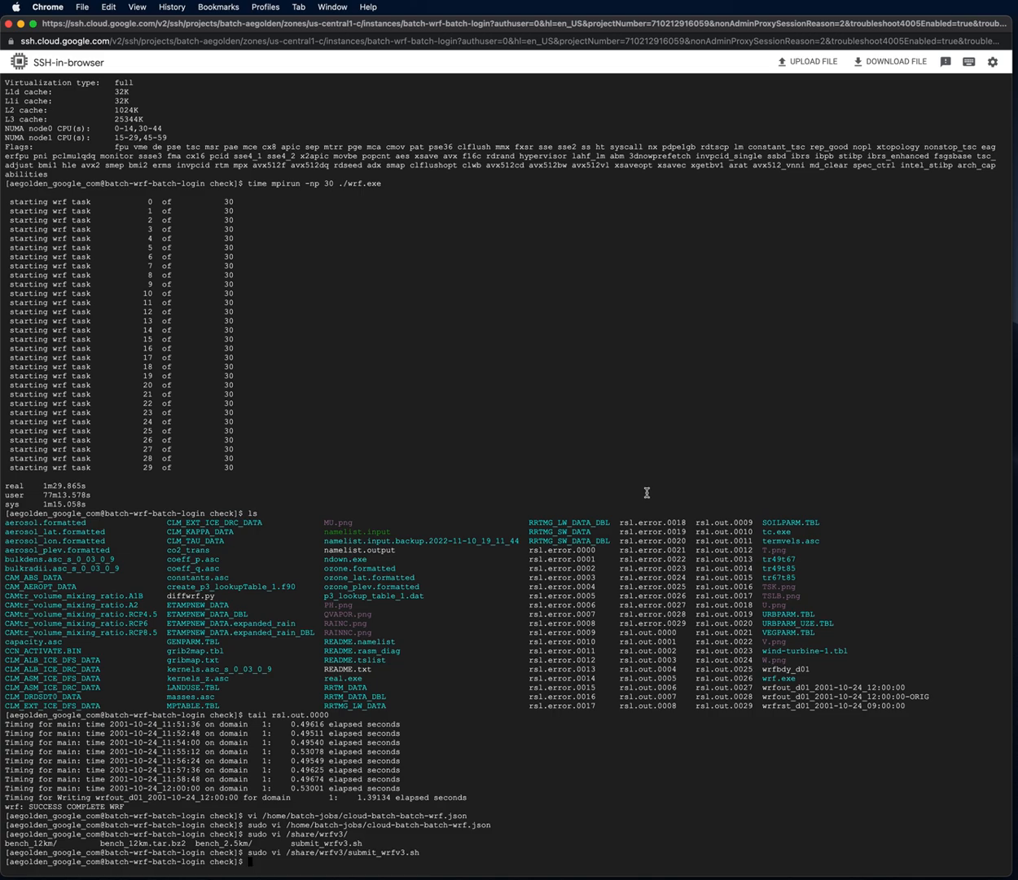
- Submit batch job wrftest-demo in us-central1 from the cloud-batch-batch-wrf.json config
text(gcloud beta)
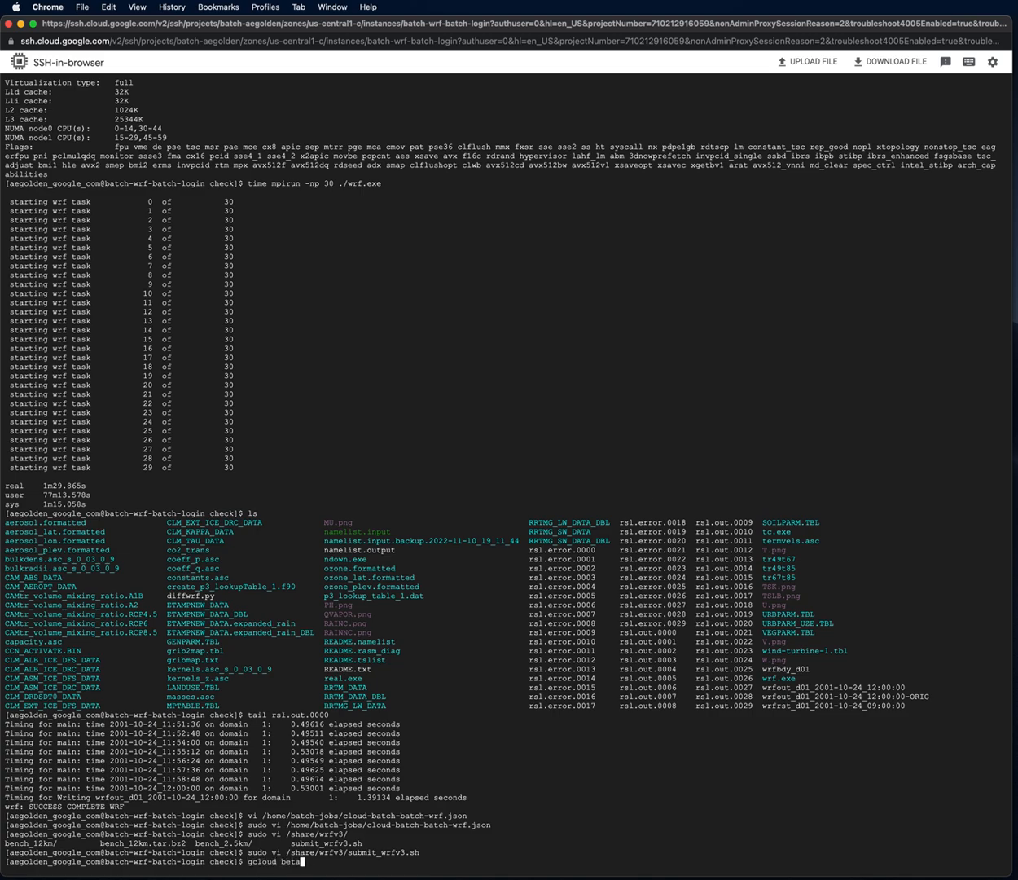
text(batch jobs sub)
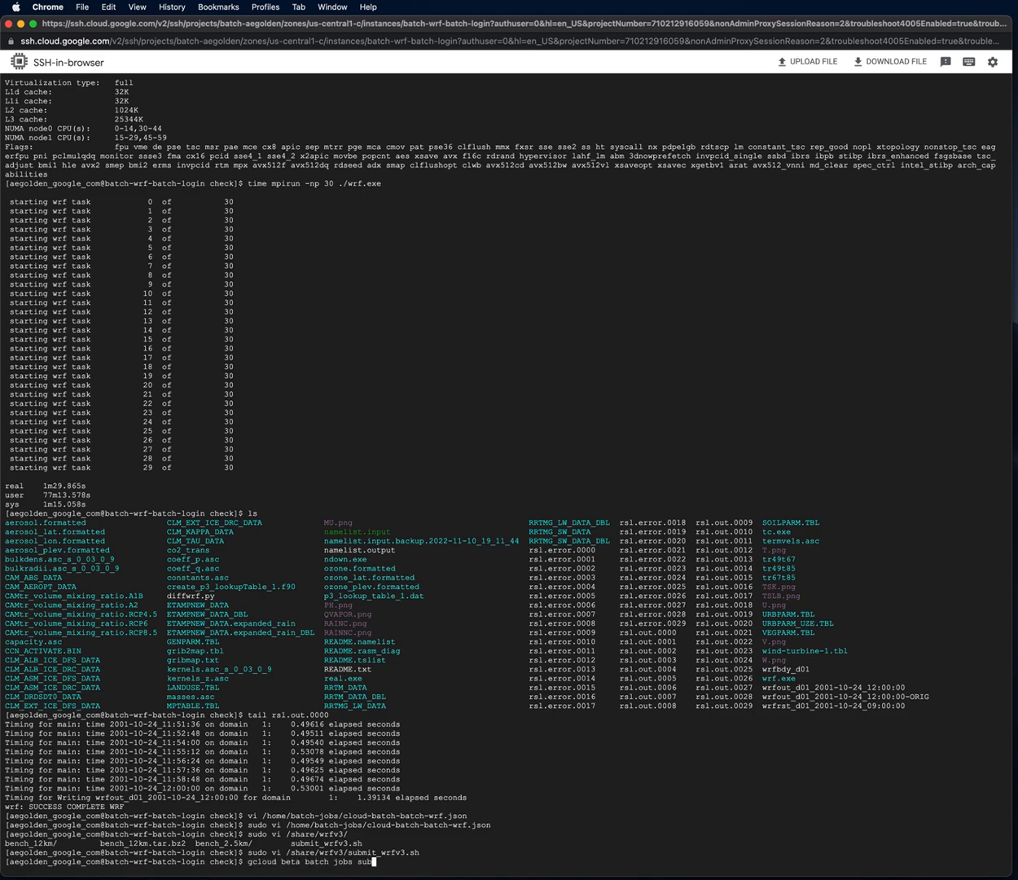
text(mit)
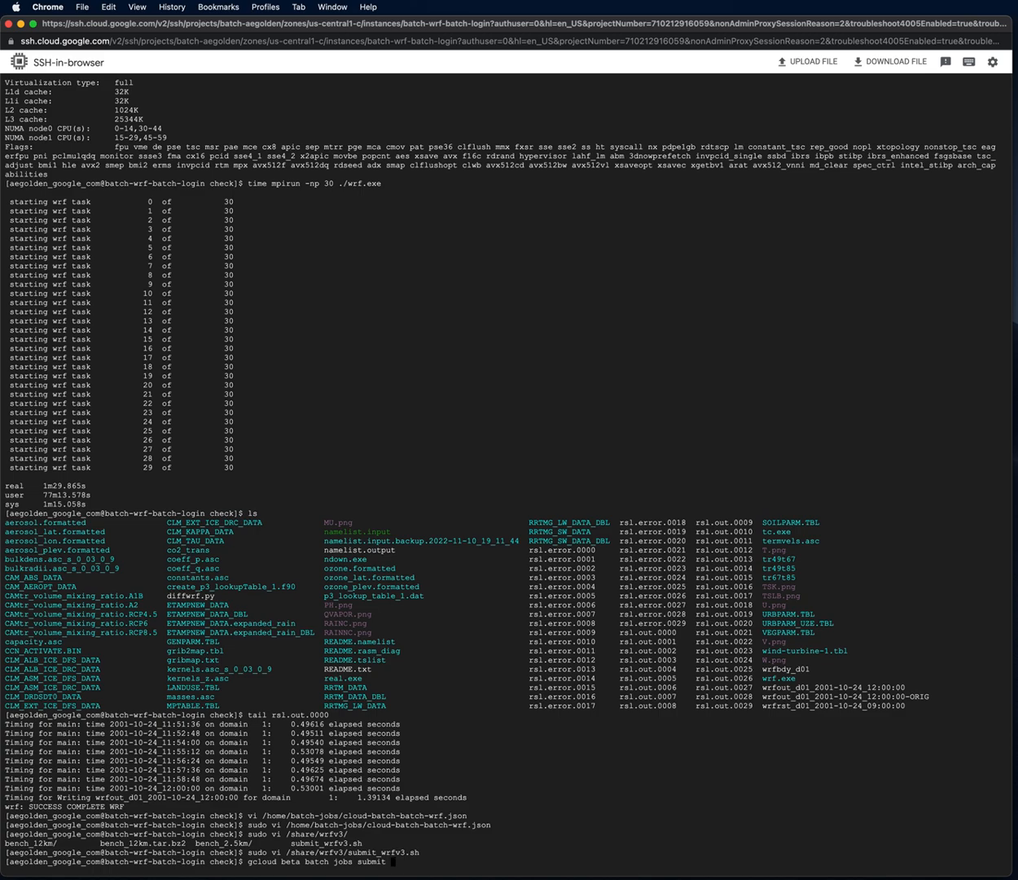
text(wrftest)
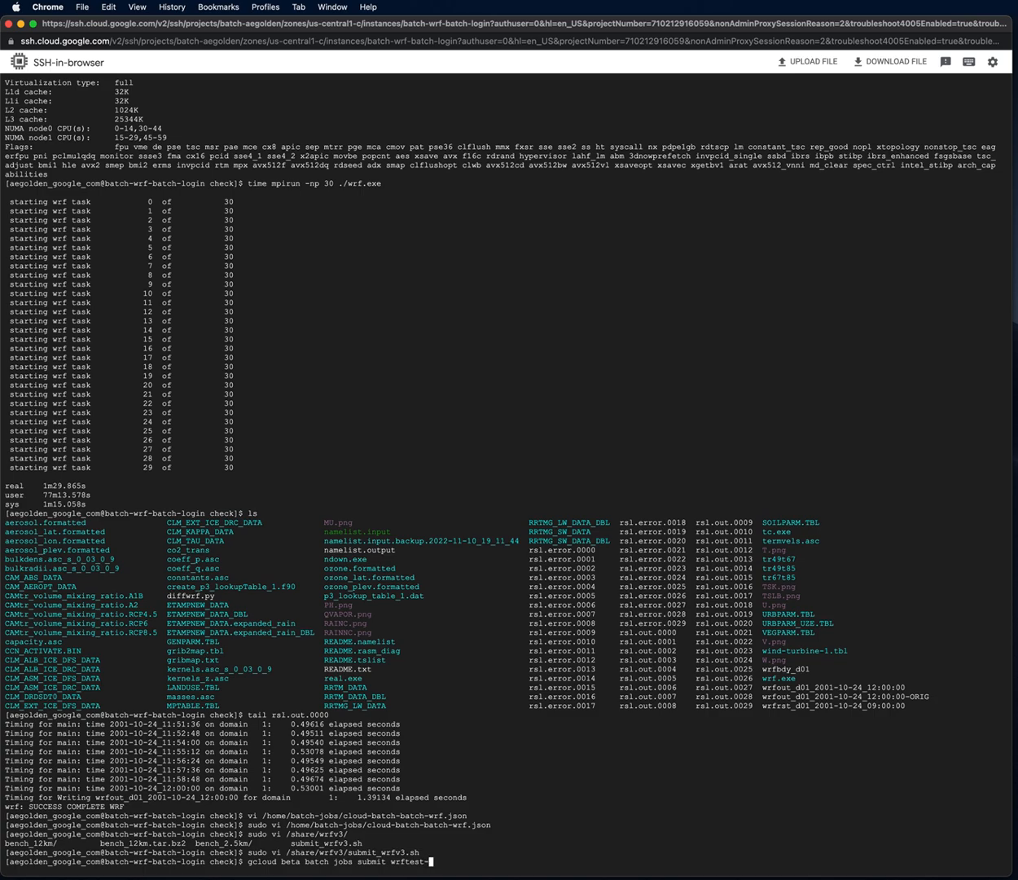
text(-demo)
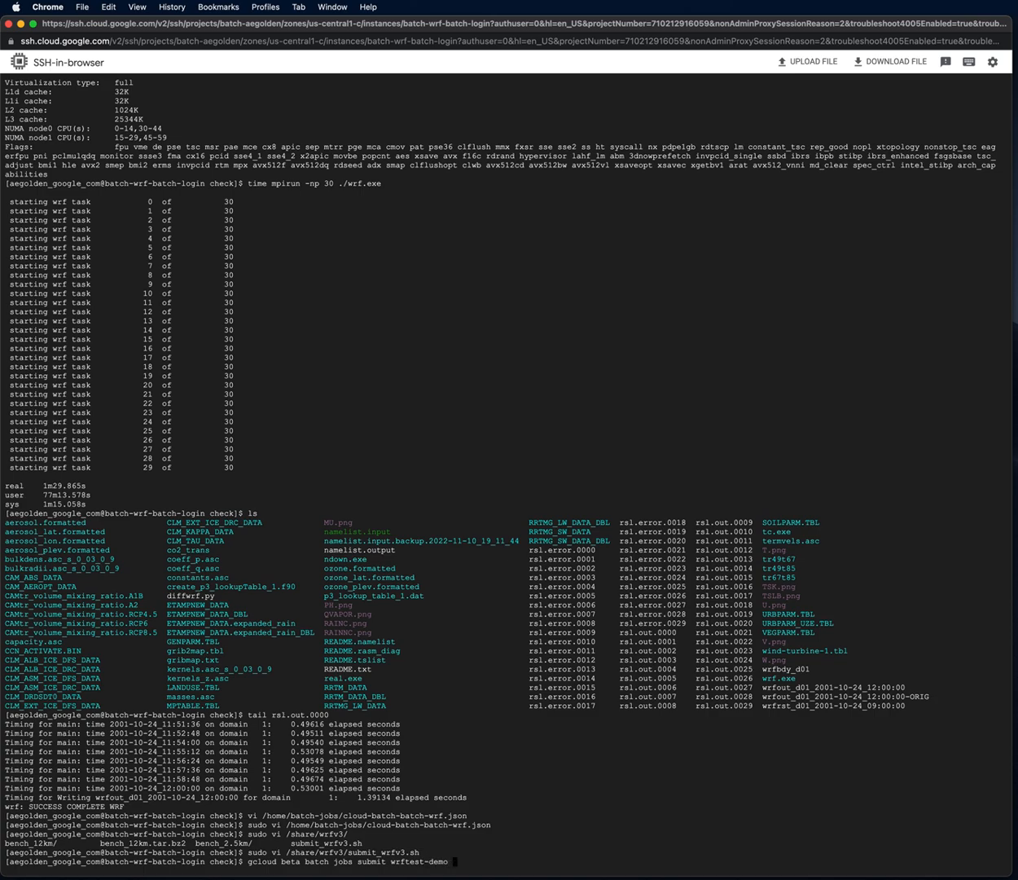
text(--location=)
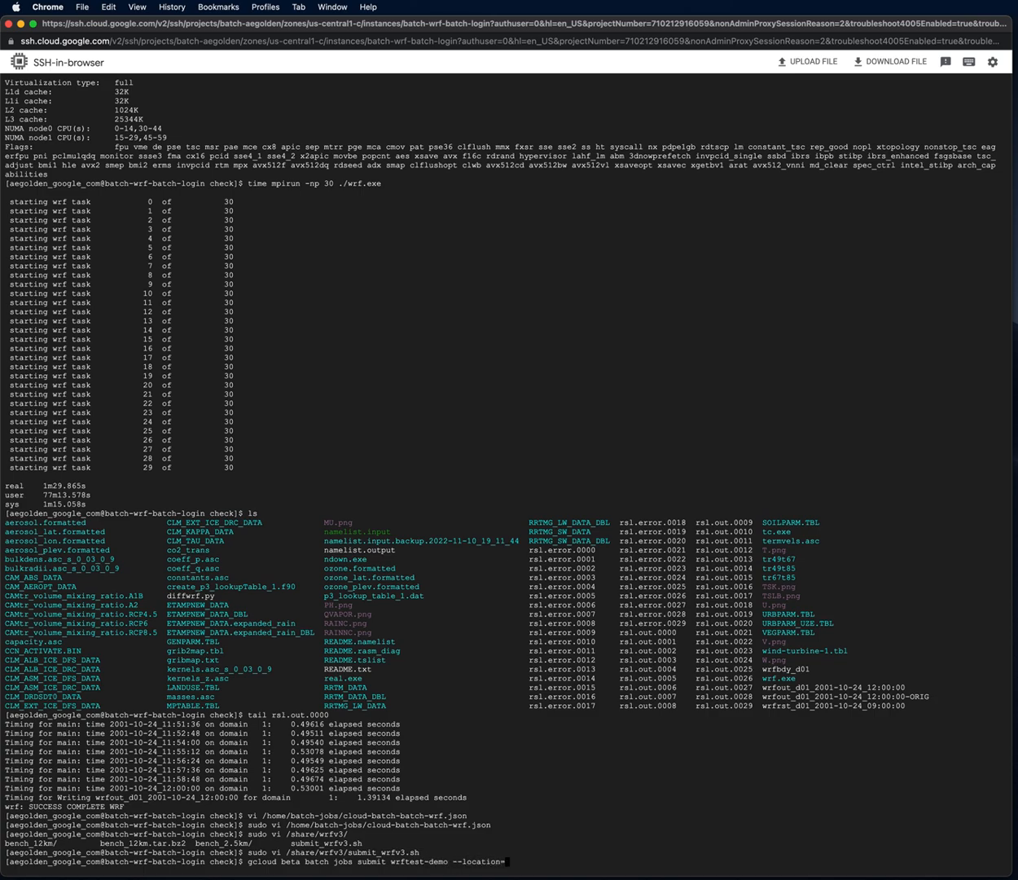
text(us-central1)
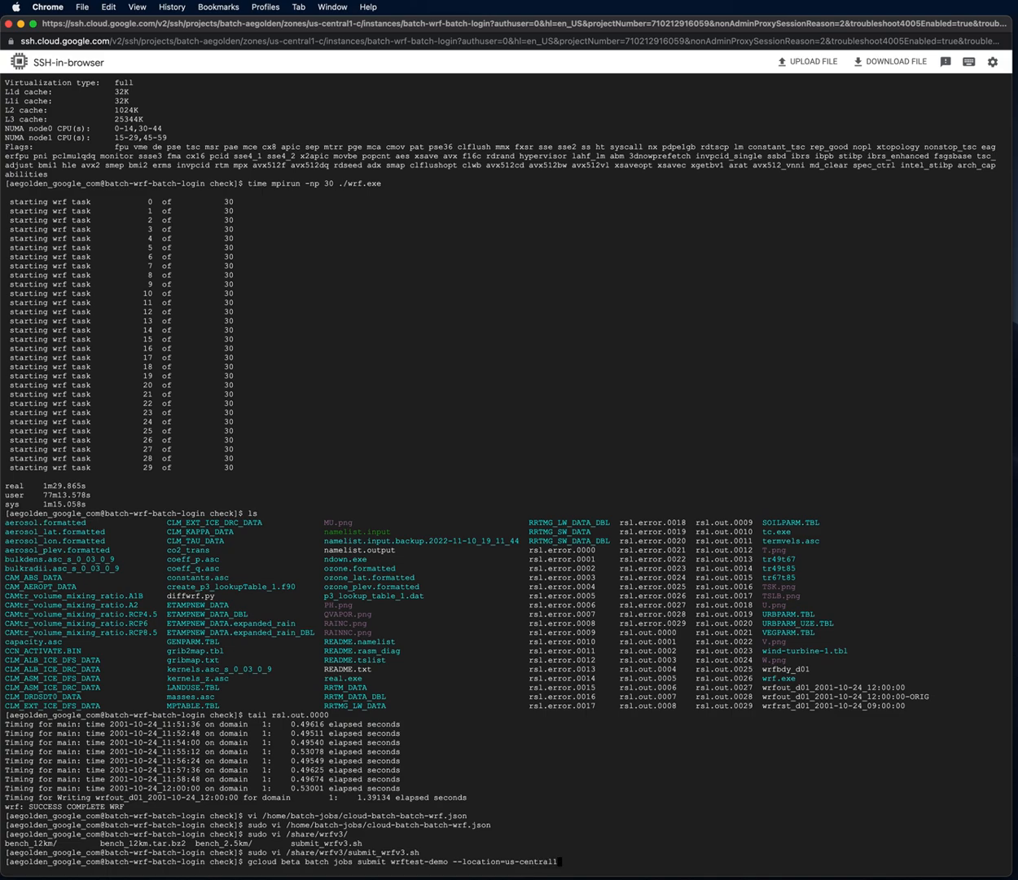
text(--config)
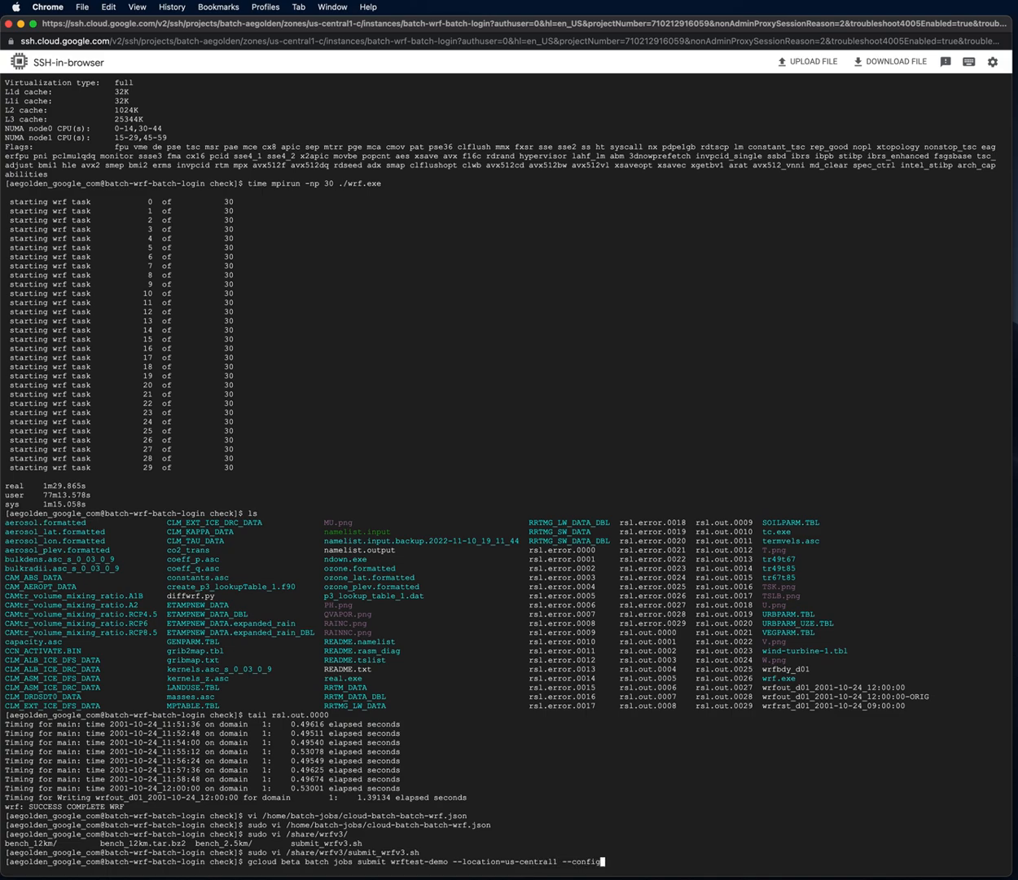
text(=/home/)
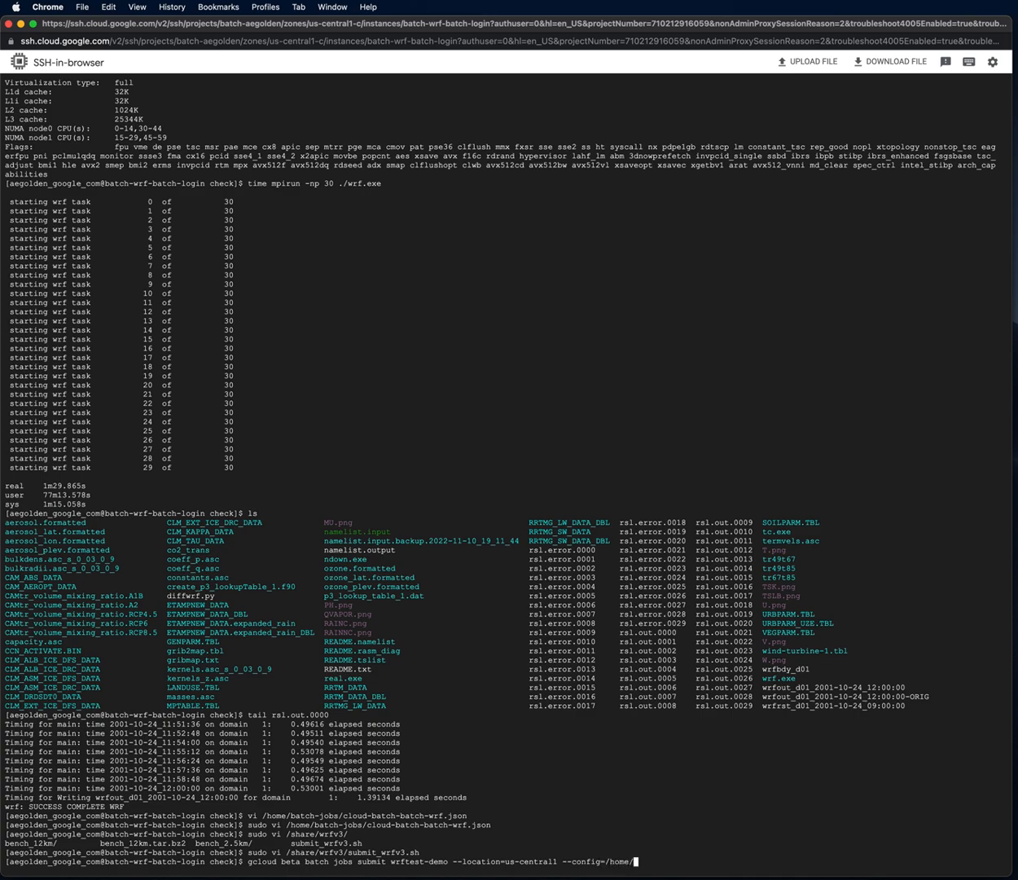
text(batch-jobs/cloud-batch-batch-wrf.json)
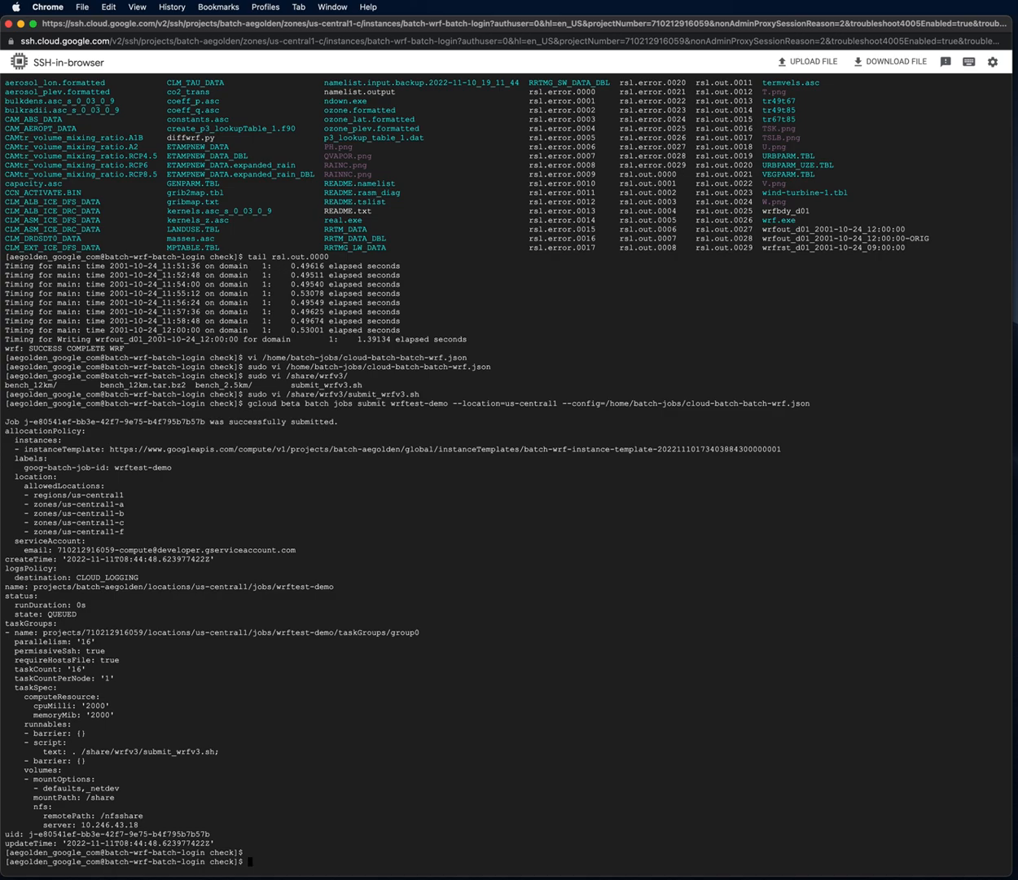
- Run watch on 'gcloud beta batch jobs describe' for wrftest-demo to monitor its status
text(watch)
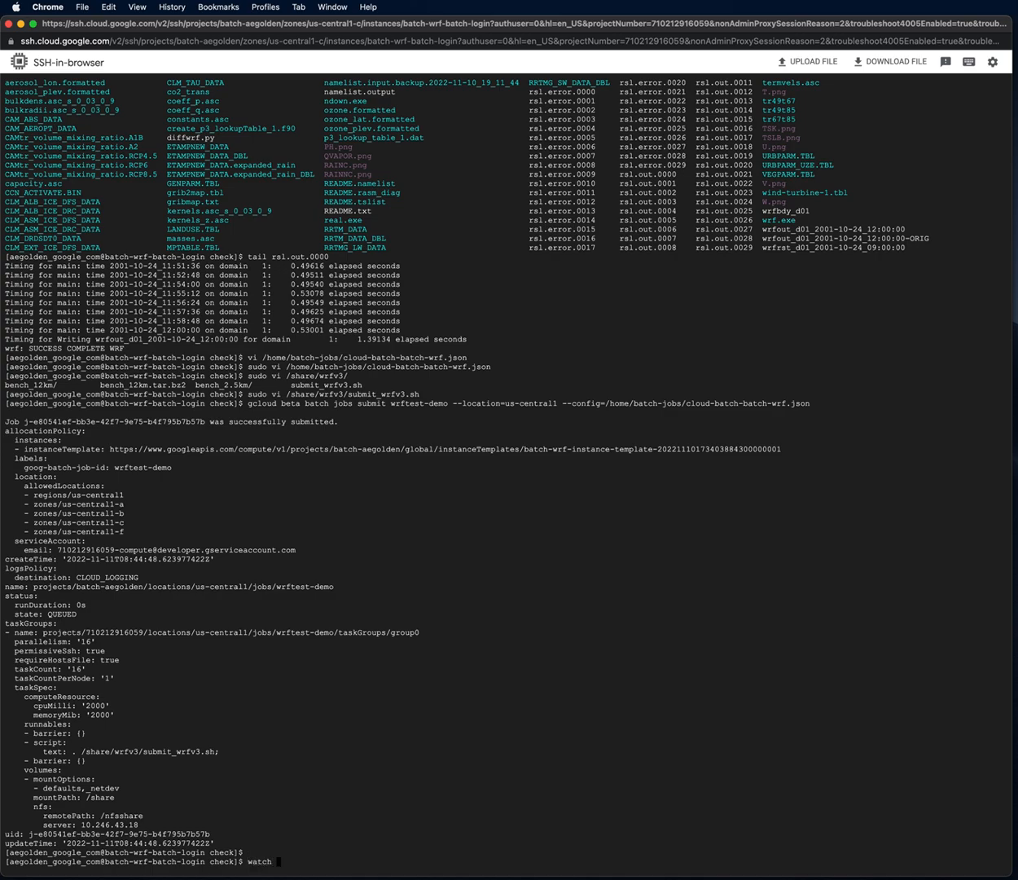
text('gcloud)
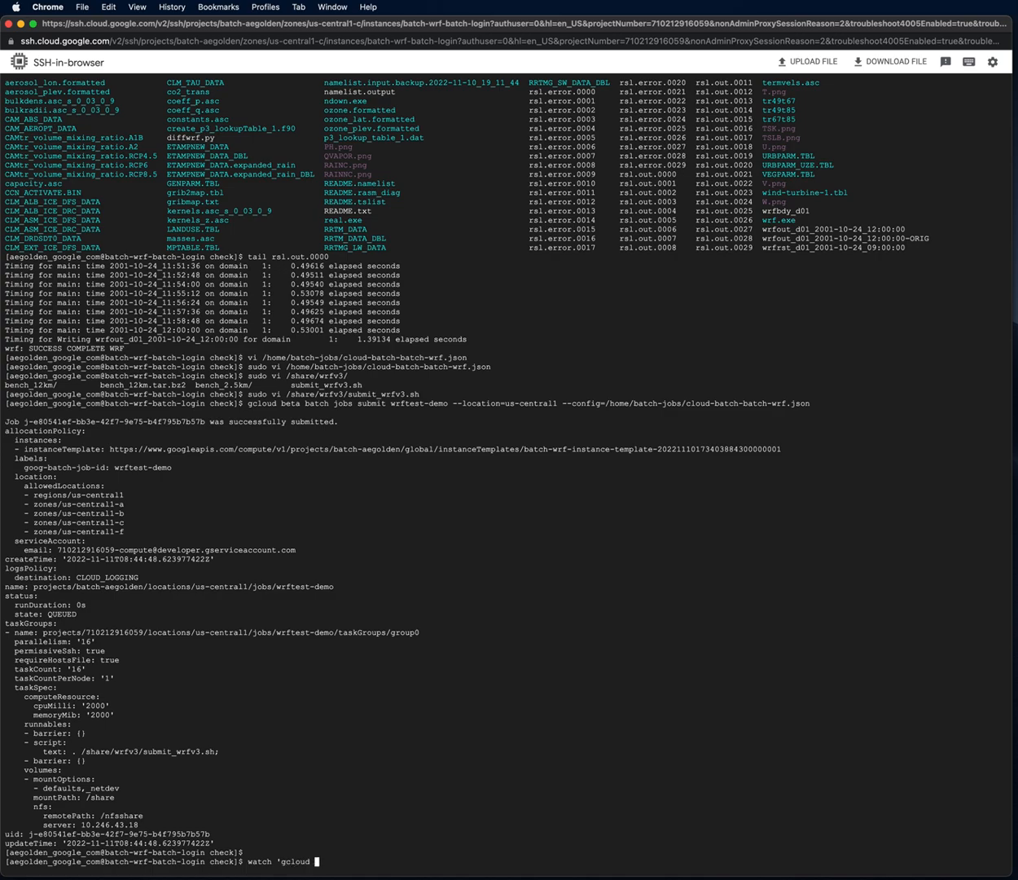
text(beta batch)
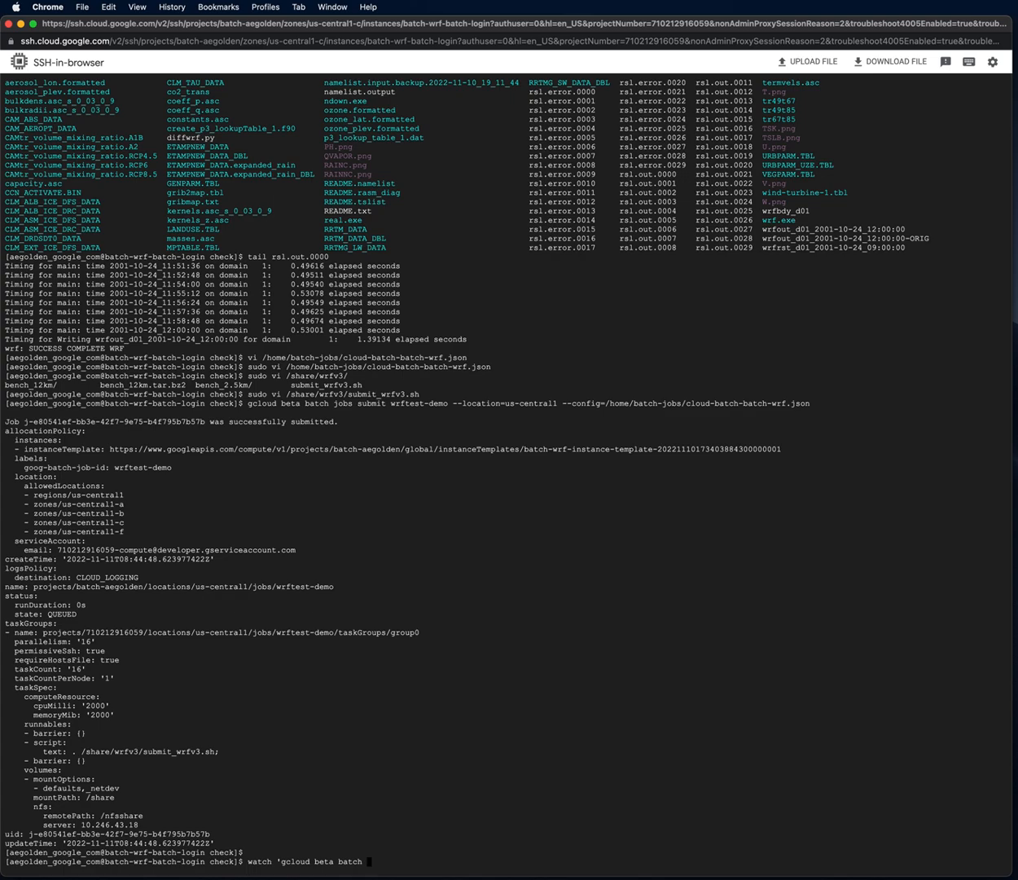
text(jobs describe)
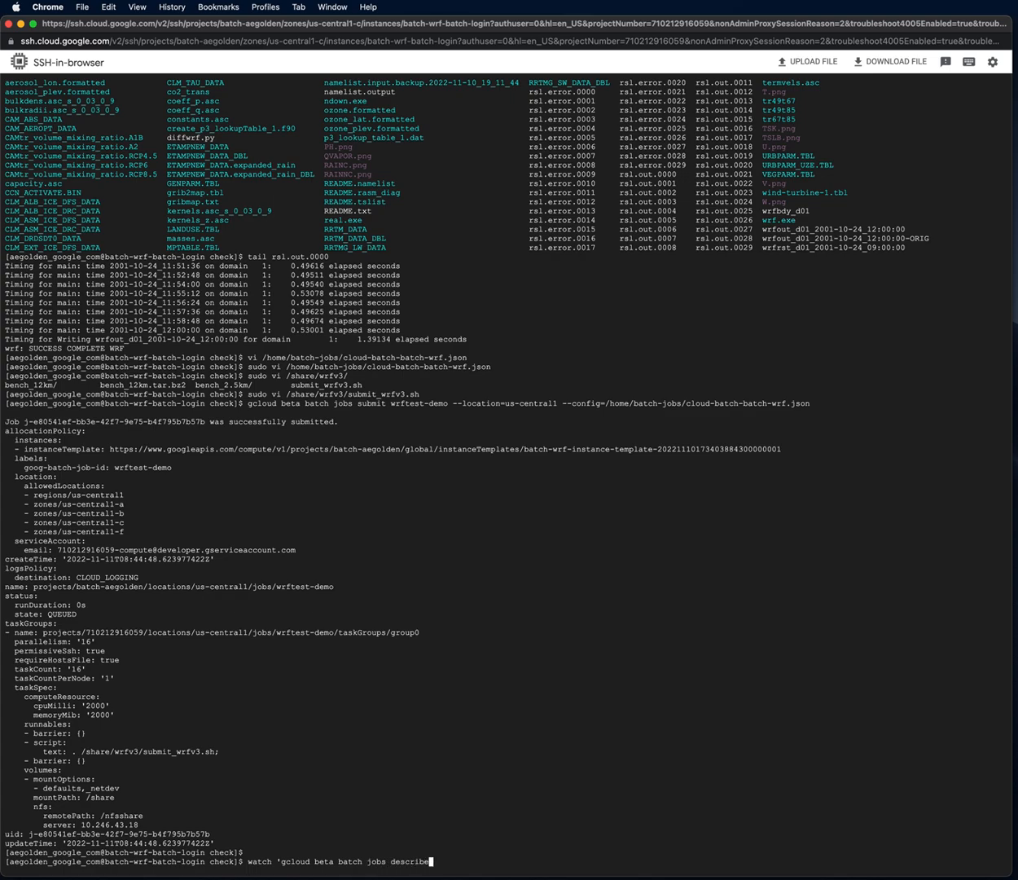
mouse_move(201, 491)
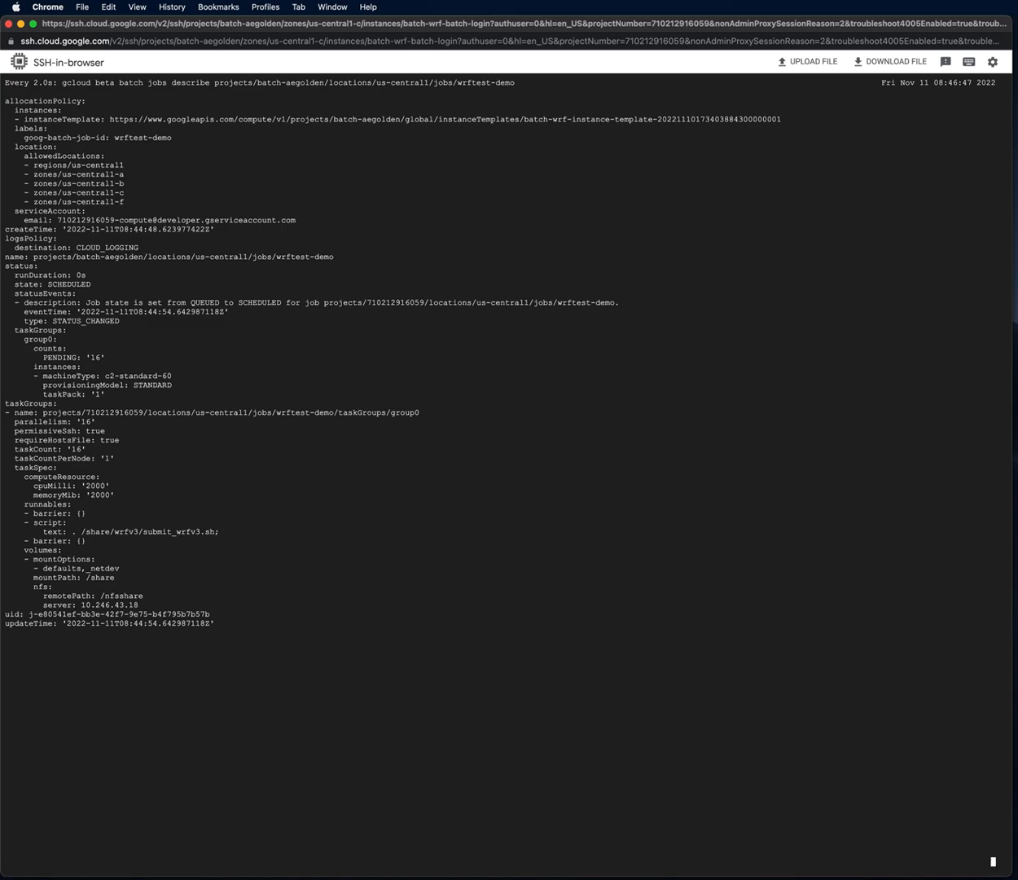
mouse_move(639, 642)
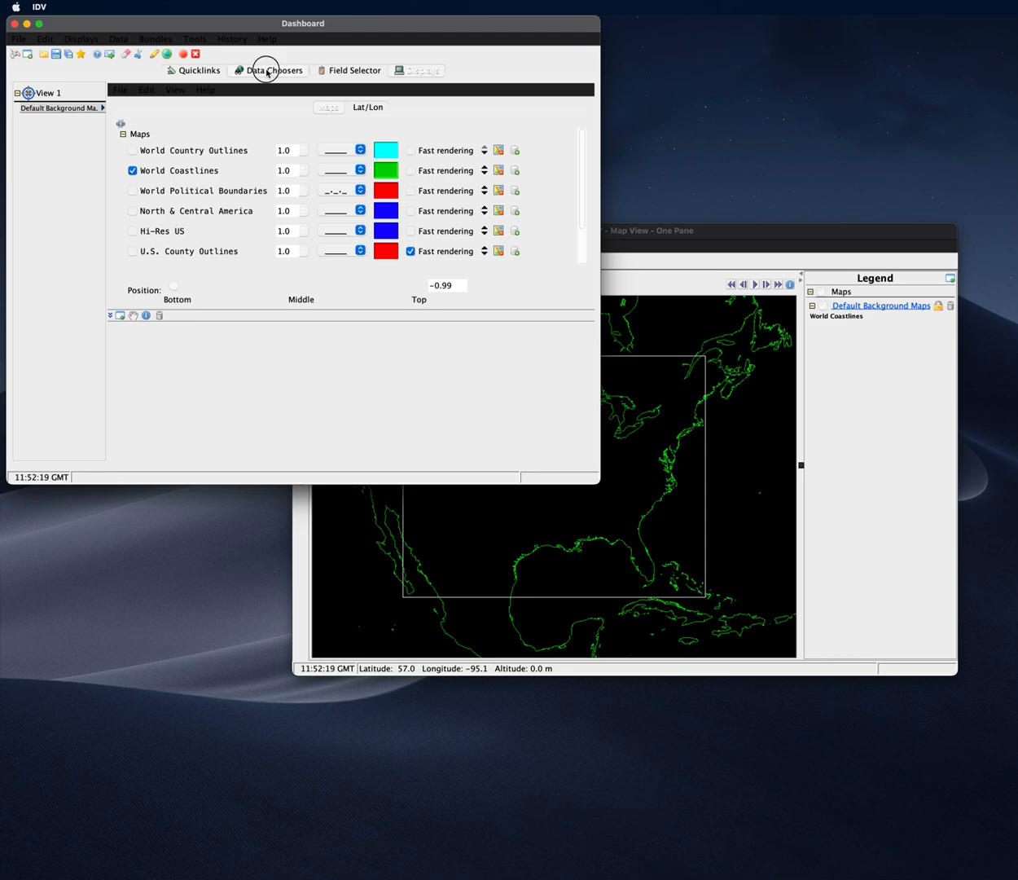
- Add final.out as a data source using 'Aggregate WRF netCDF grids by Time'
click(273, 70)
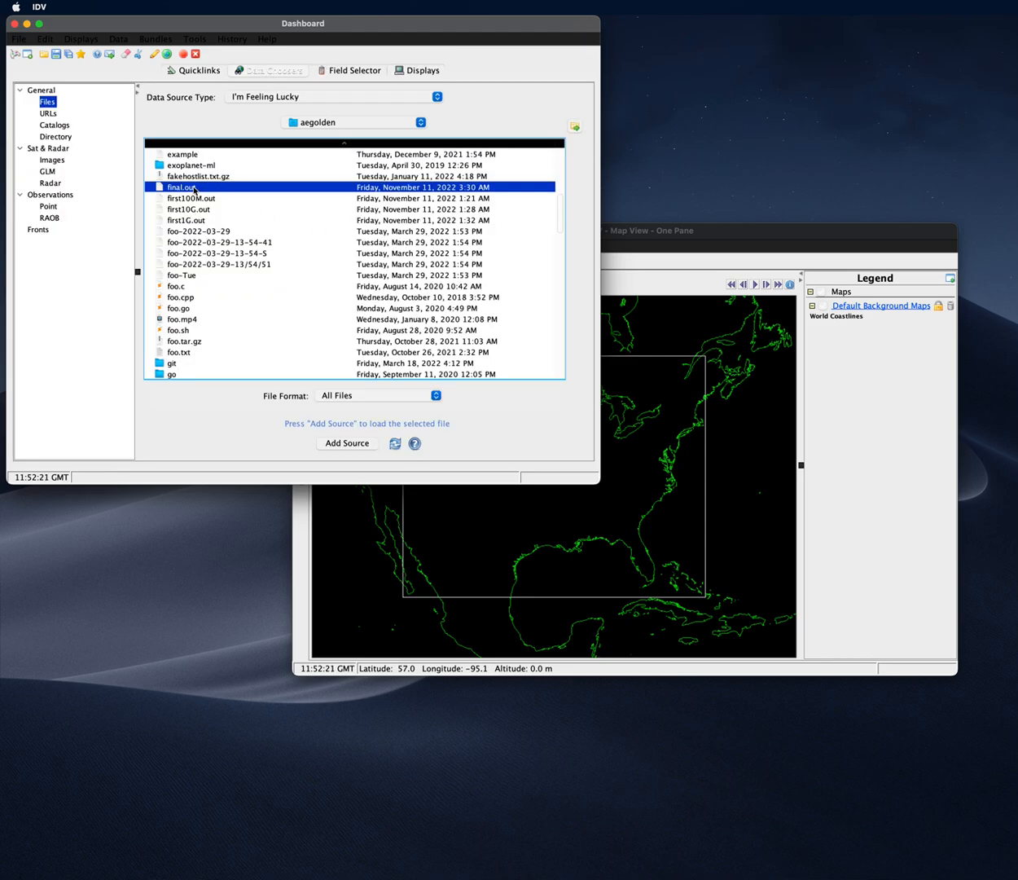
click(347, 443)
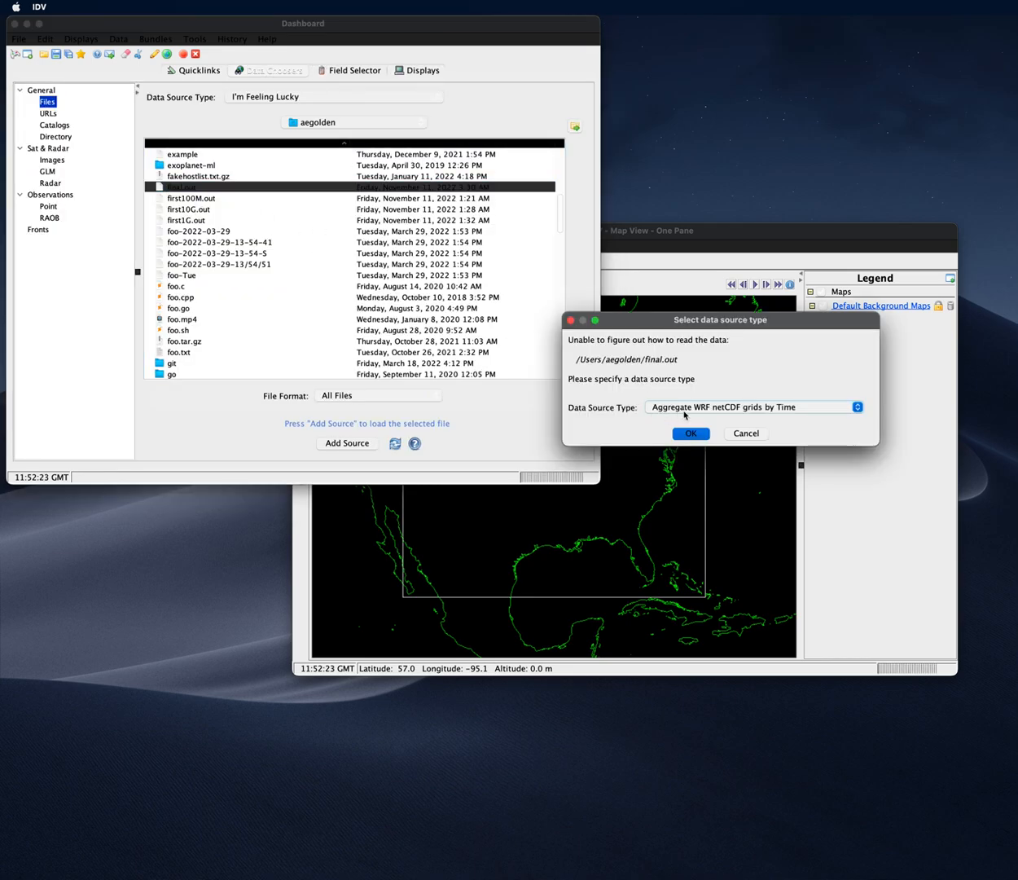
click(690, 433)
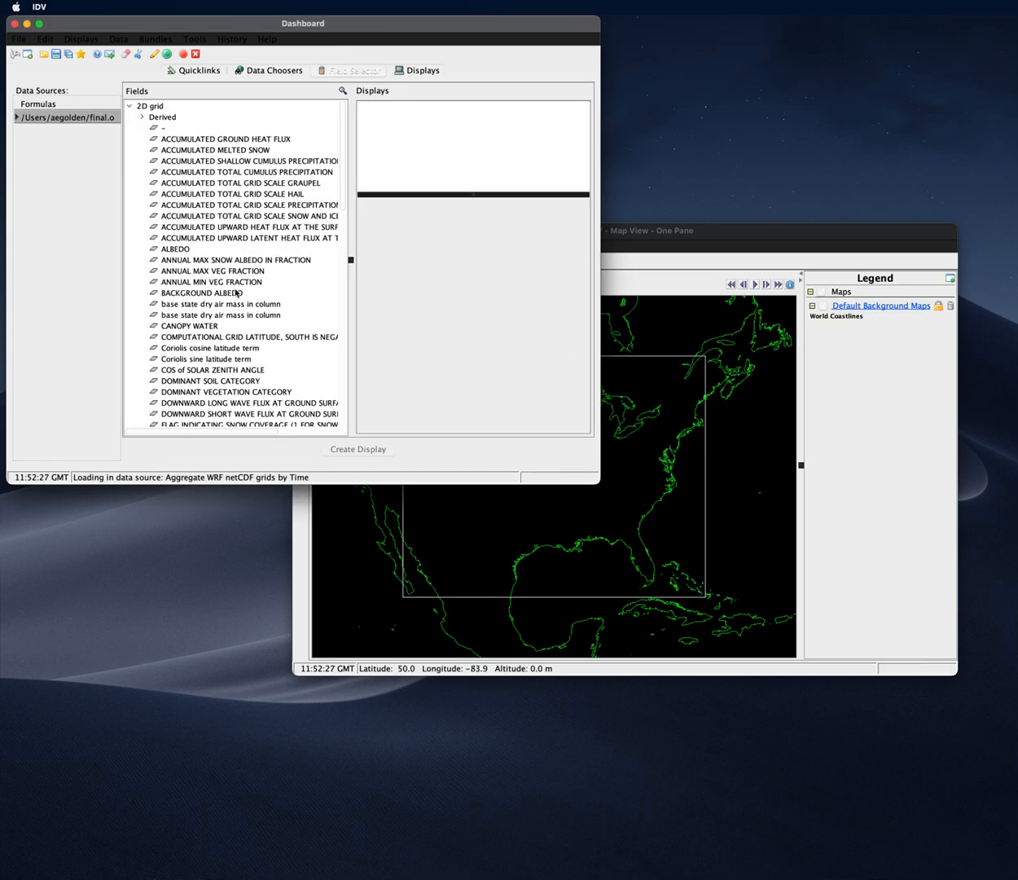
scroll(down, 3)
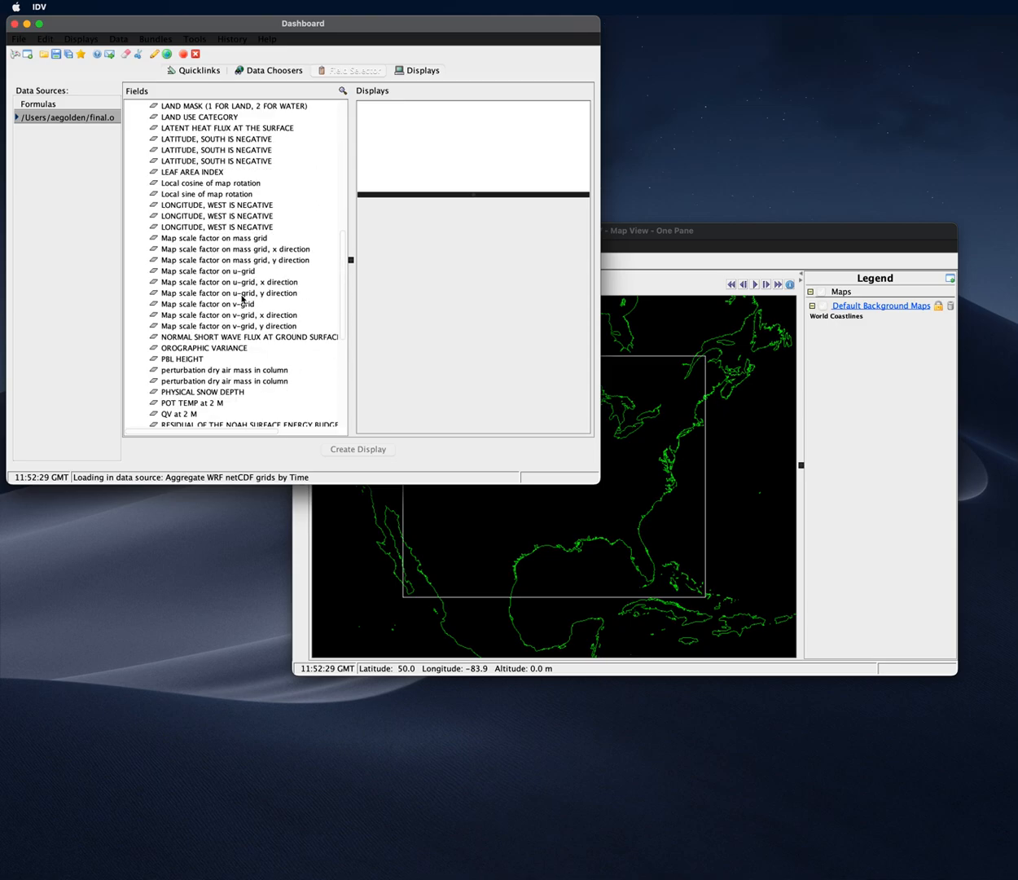
scroll(down, 3)
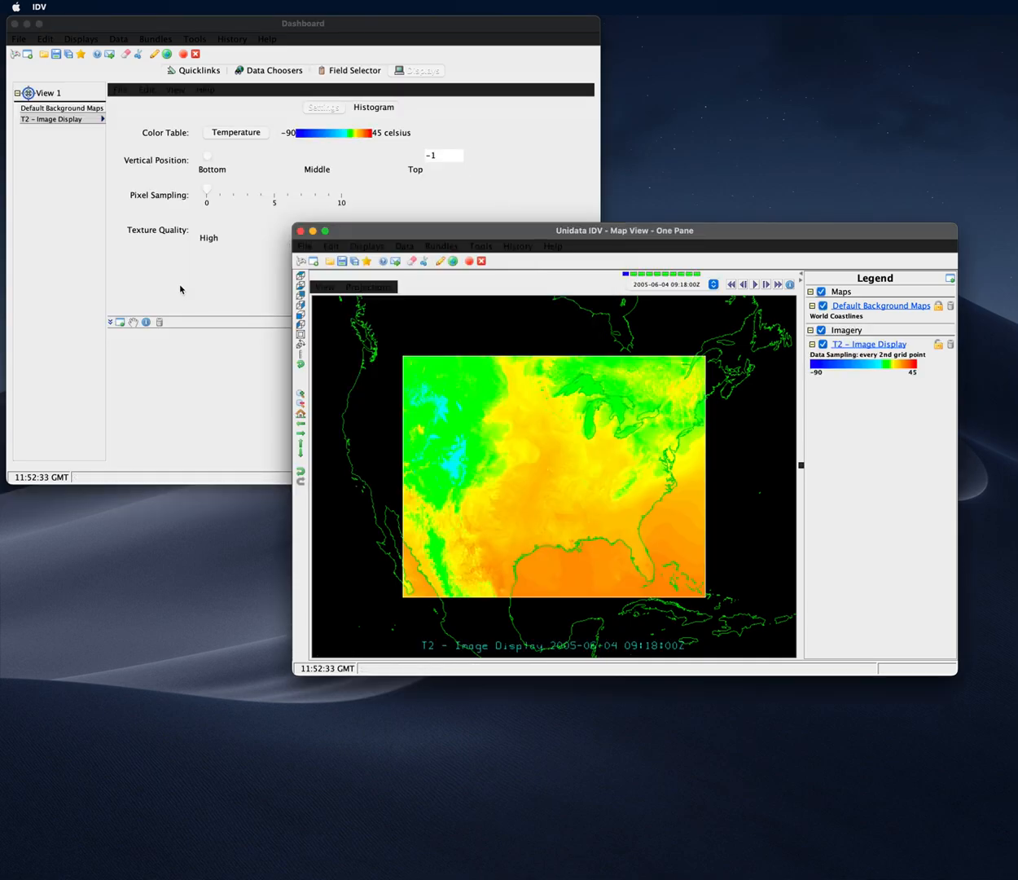
mouse_move(644, 389)
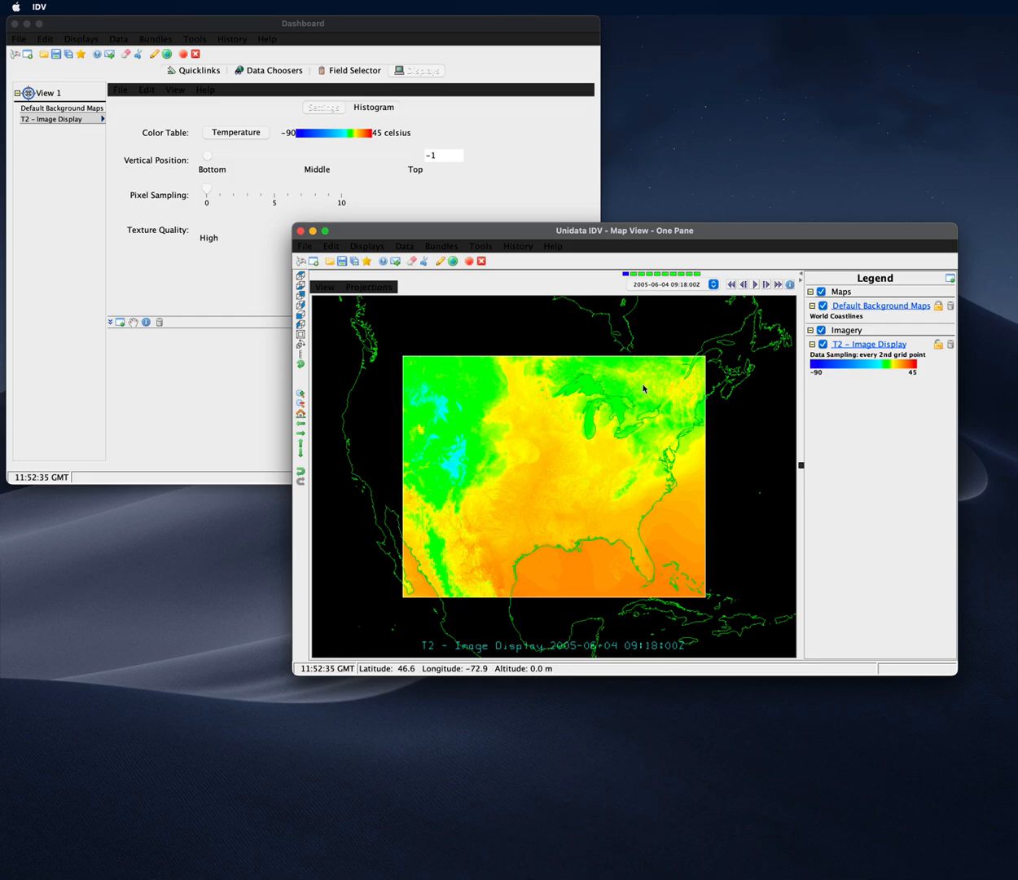
- Rescale the T2 colour range from all data to −12 to 30.9 °C
right_click(863, 371)
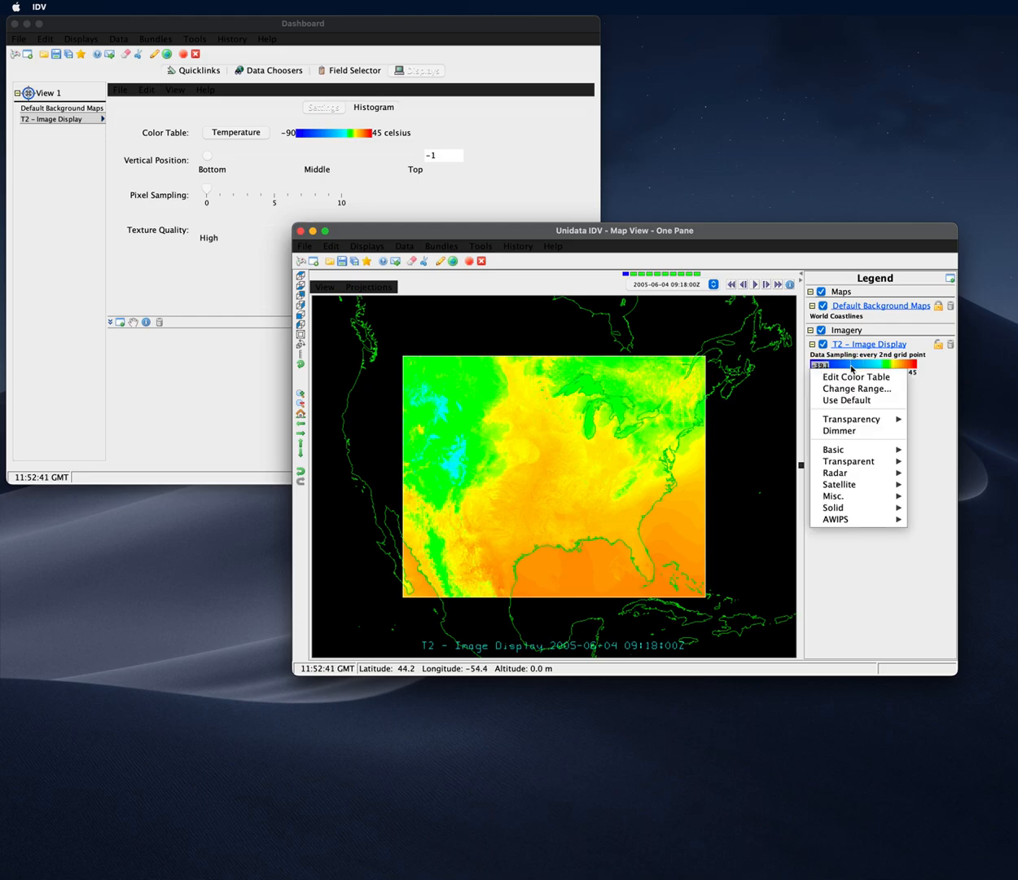
click(856, 388)
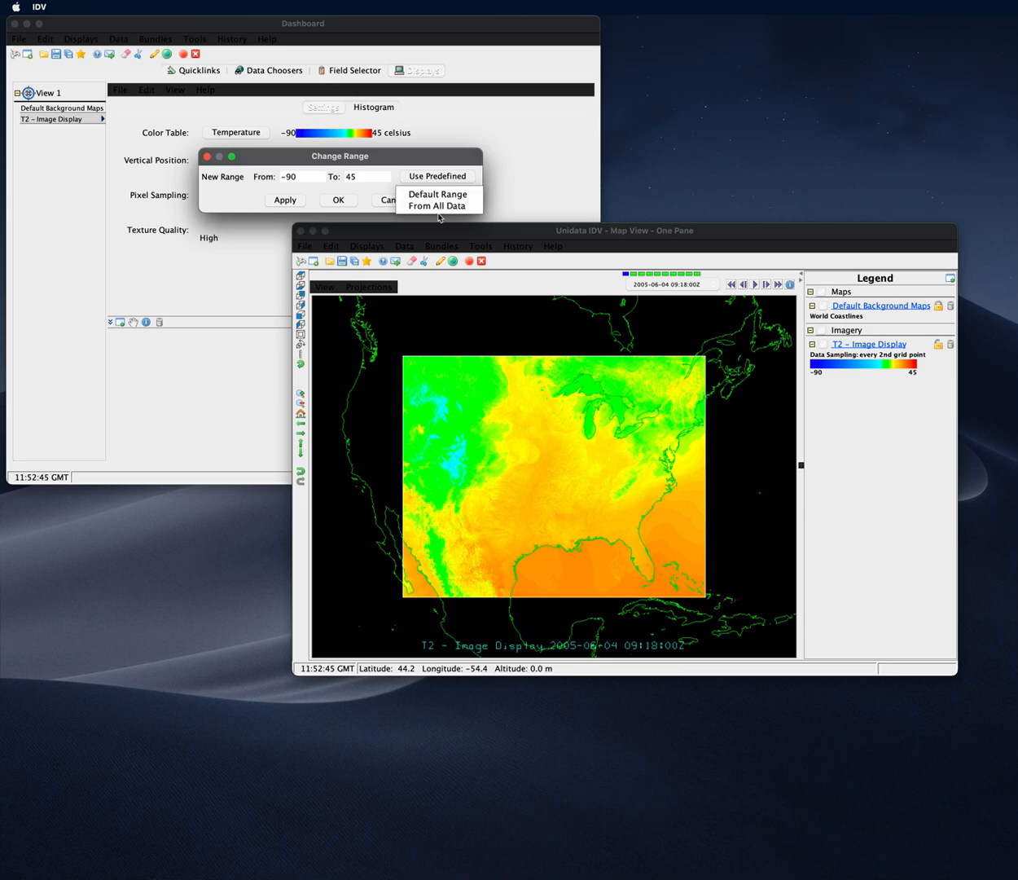
click(439, 206)
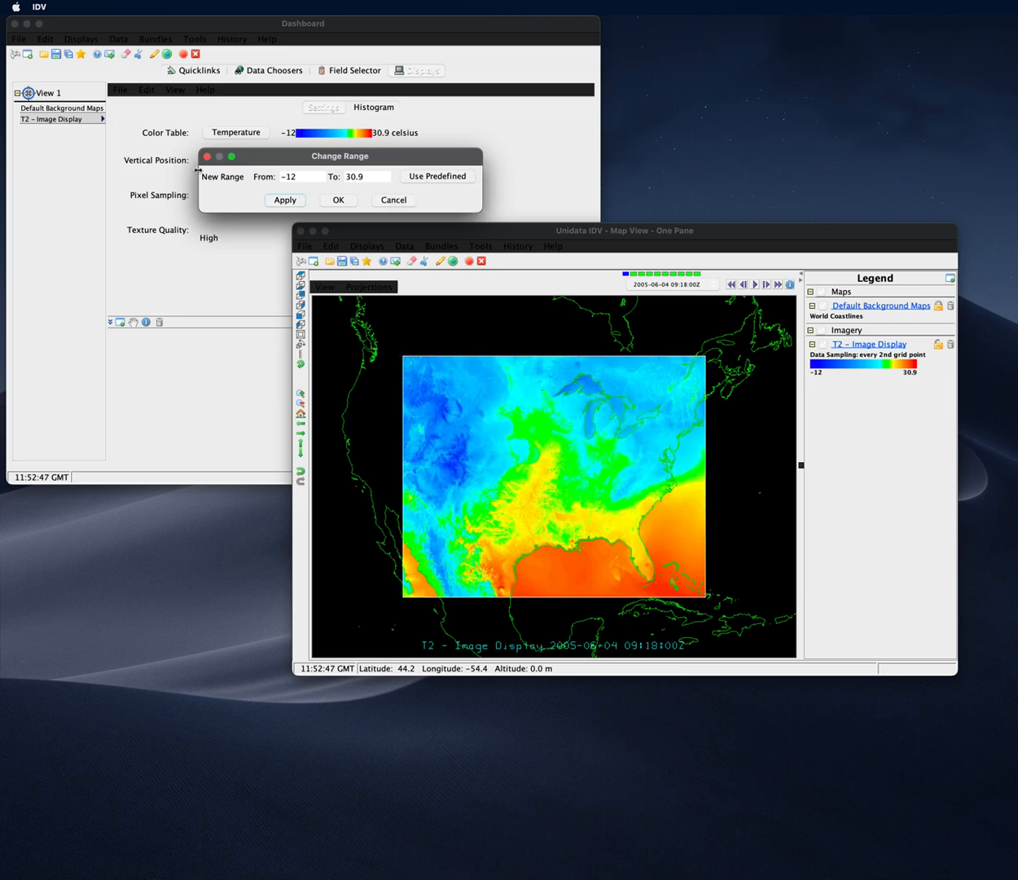
click(392, 199)
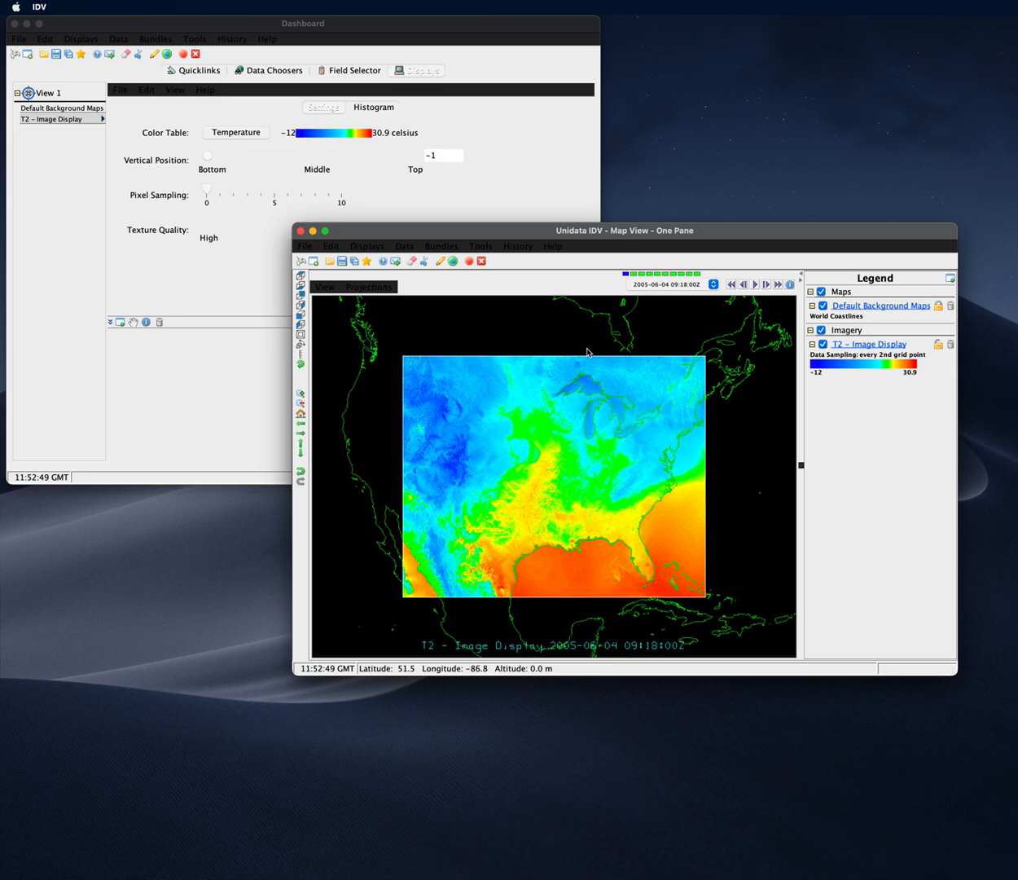
mouse_move(707, 475)
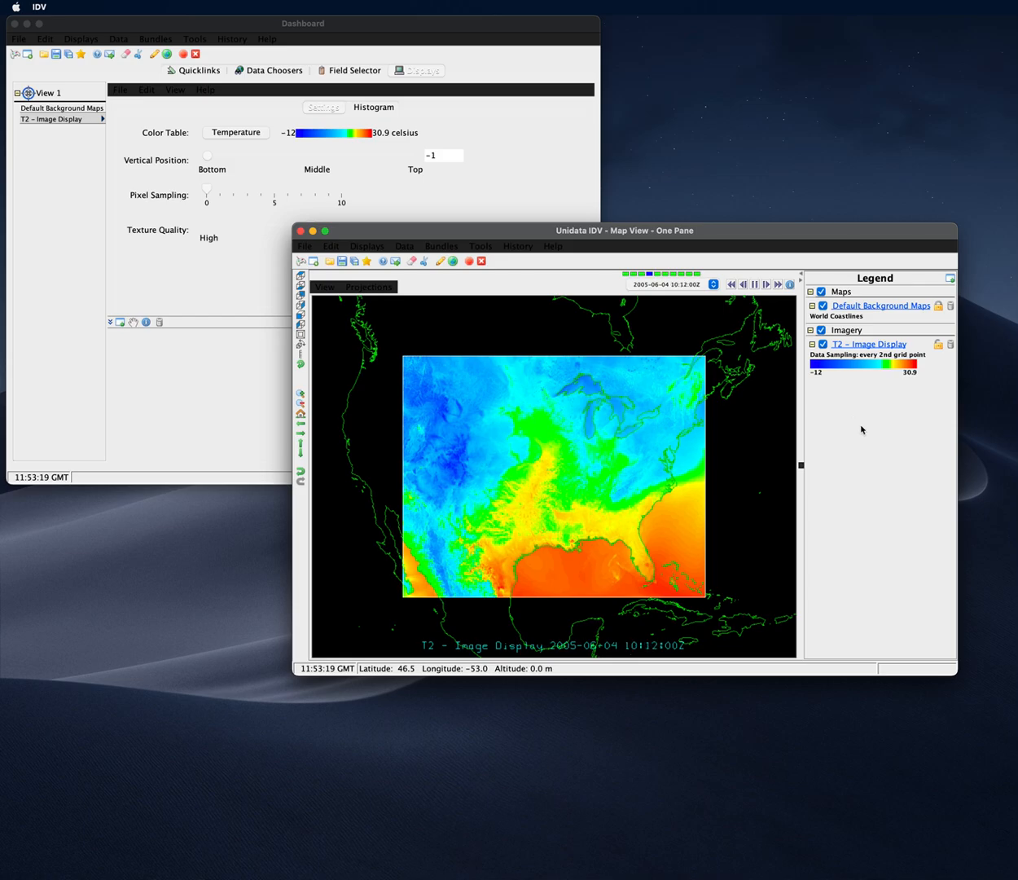
- Play the T2 animation, stepping frames from 09:18Z to 11:24Z on 2005-06-04
click(766, 285)
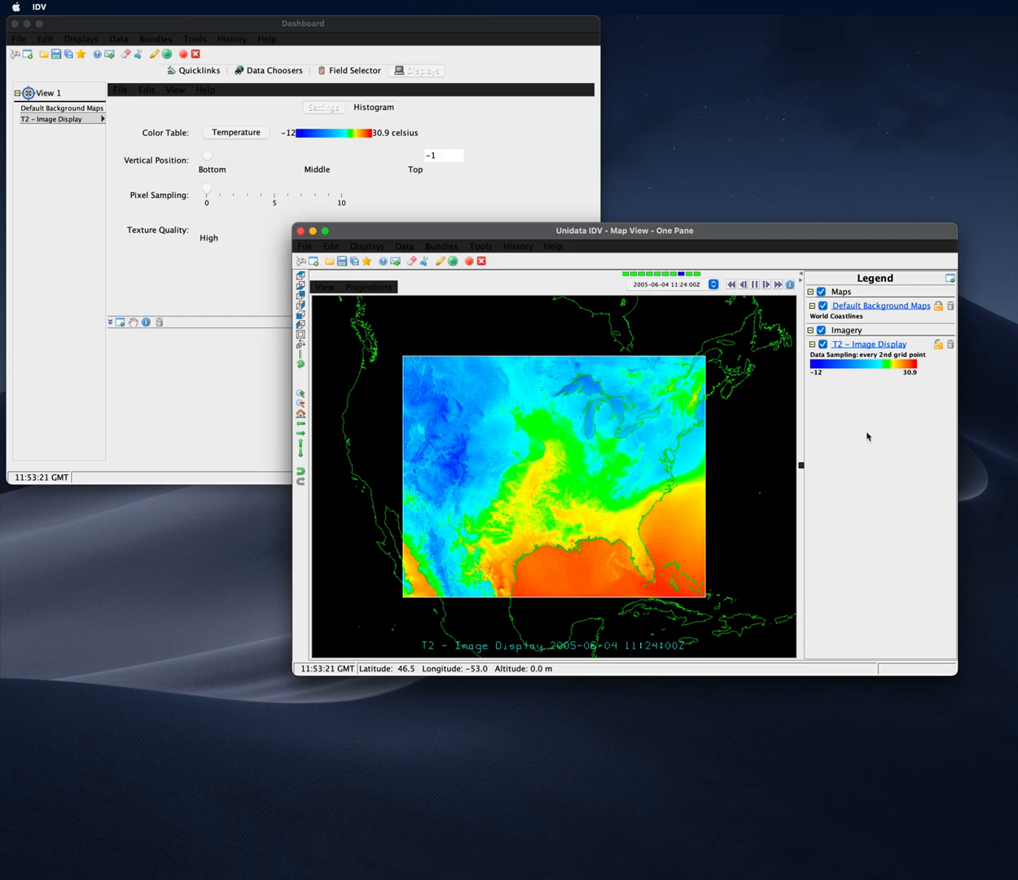